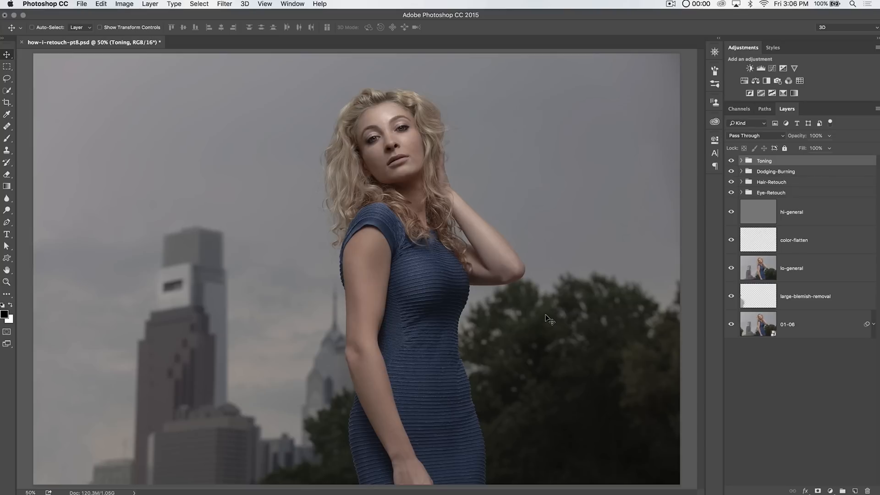
{"action": "mouse_move", "coordinate": [771, 175]}
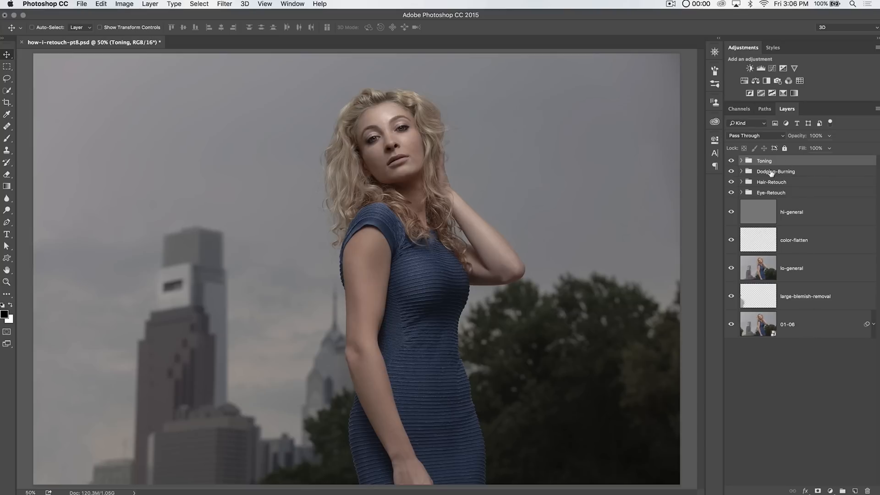
{"action": "mouse_move", "coordinate": [810, 326]}
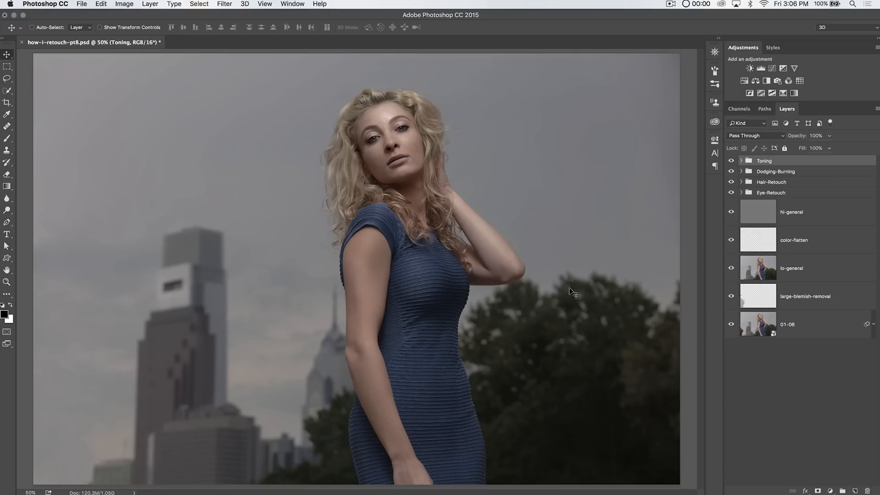
{"action": "mouse_move", "coordinate": [358, 198]}
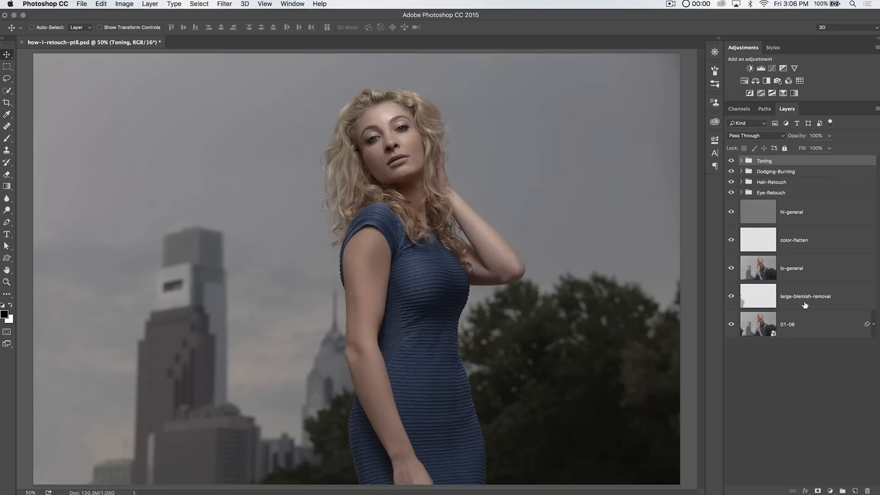
{"action": "mouse_move", "coordinate": [353, 178]}
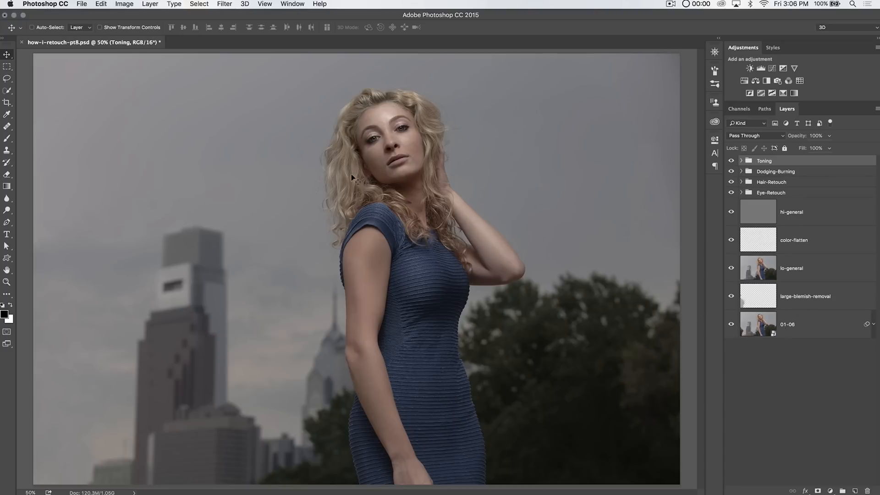
{"action": "mouse_move", "coordinate": [406, 325]}
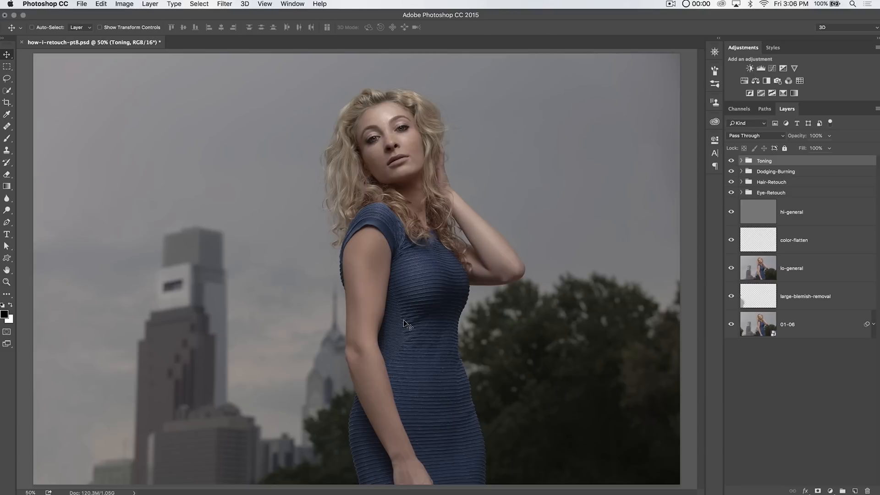
{"action": "mouse_move", "coordinate": [369, 143]}
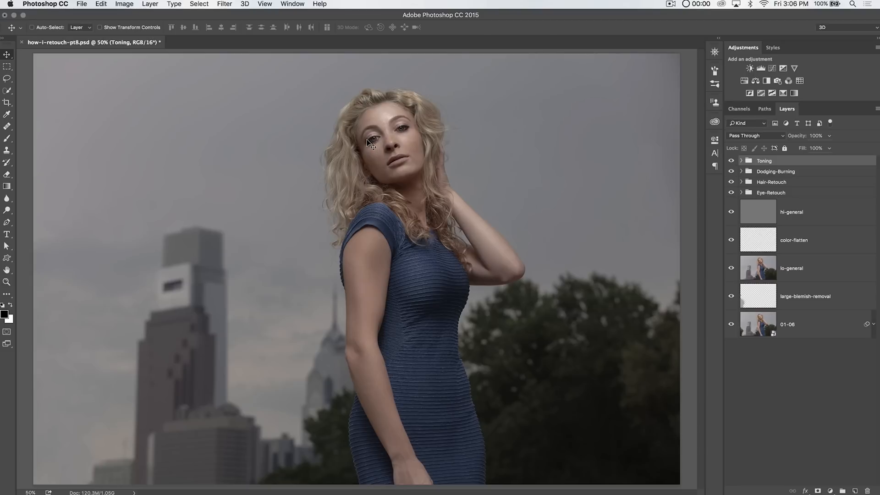
{"action": "mouse_move", "coordinate": [438, 214]}
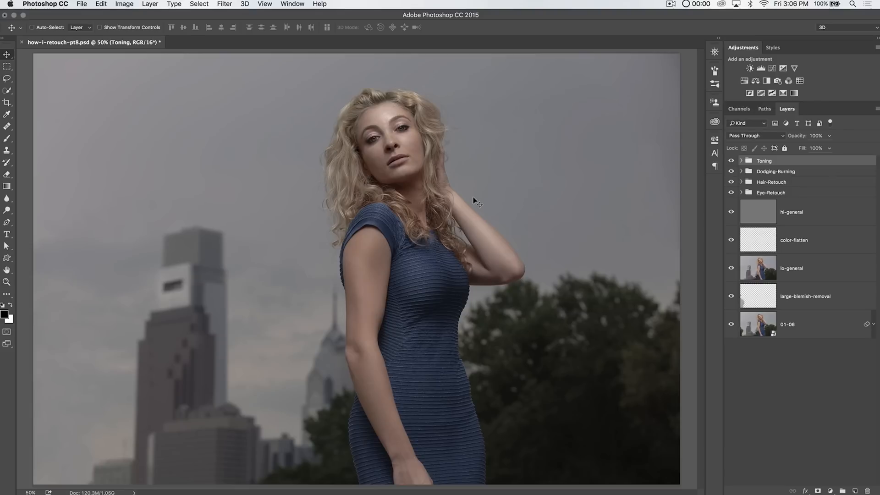
{"action": "mouse_move", "coordinate": [672, 183]}
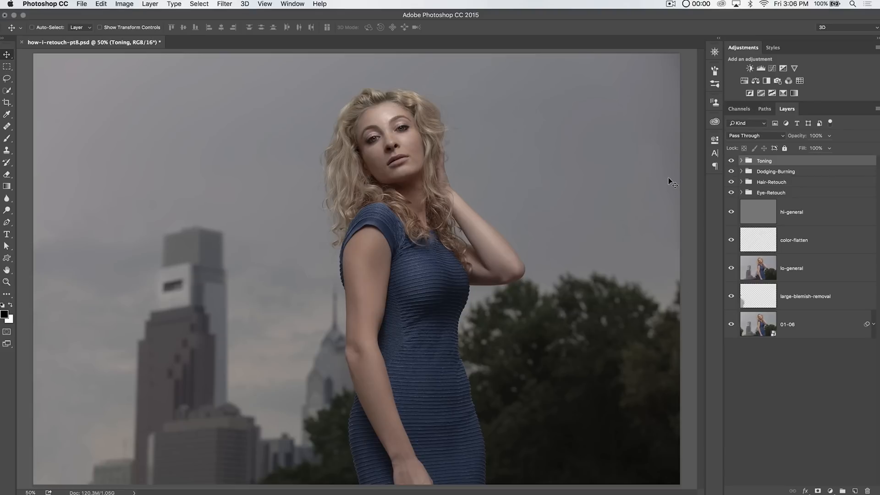
{"action": "mouse_move", "coordinate": [831, 174]}
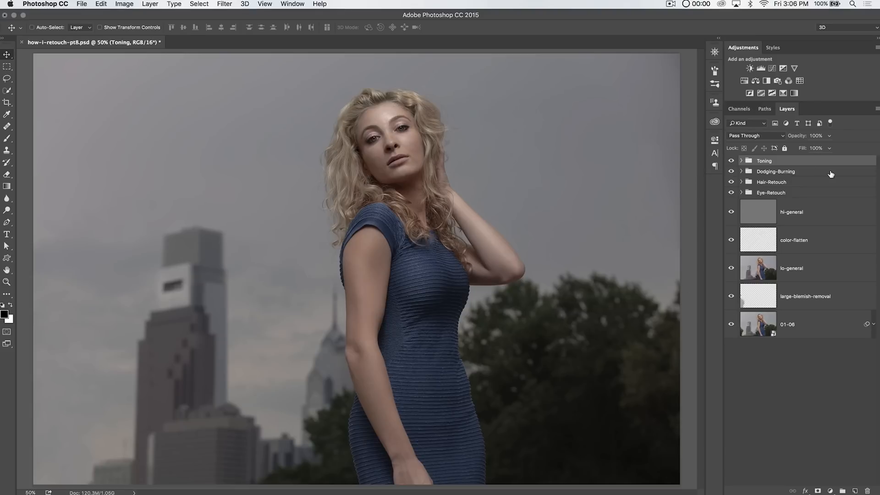
{"action": "mouse_move", "coordinate": [647, 211]}
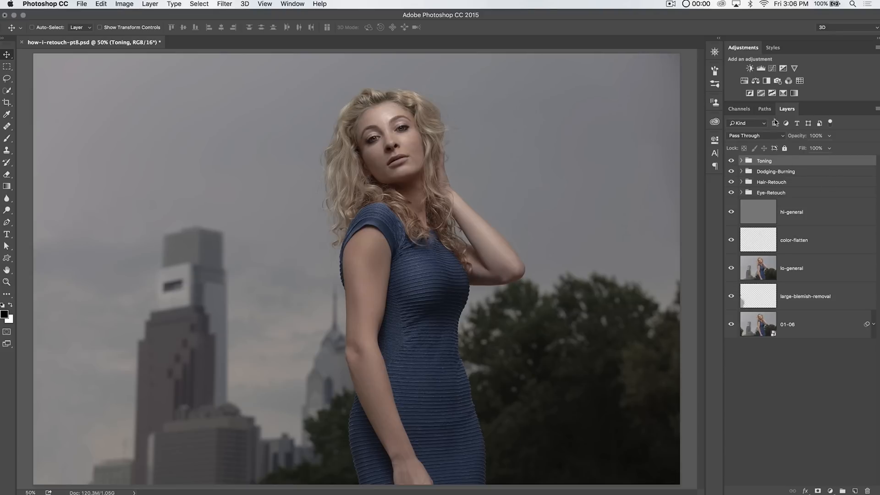
Add a Curves 3 adjustment layer and bend its Red channel curve with two edit points.
{"action": "left_click", "coordinate": [768, 80]}
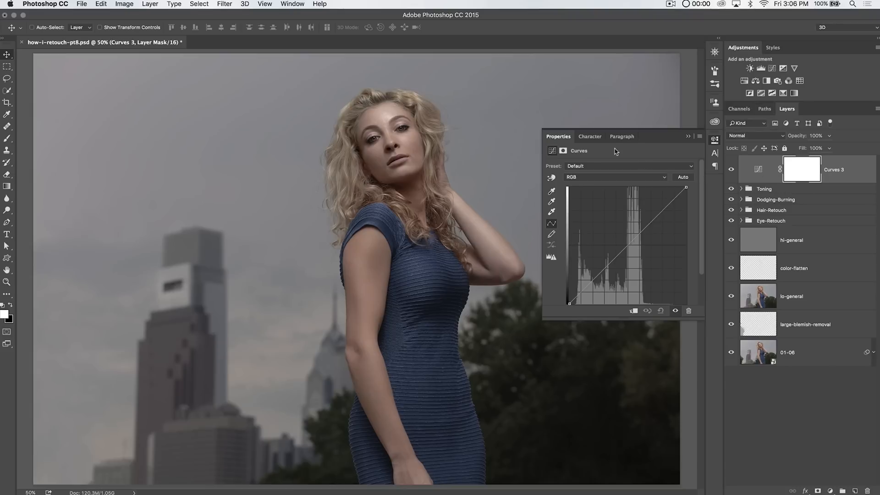
{"action": "left_click_drag", "start_coordinate": [615, 136], "coordinate": [206, 110]}
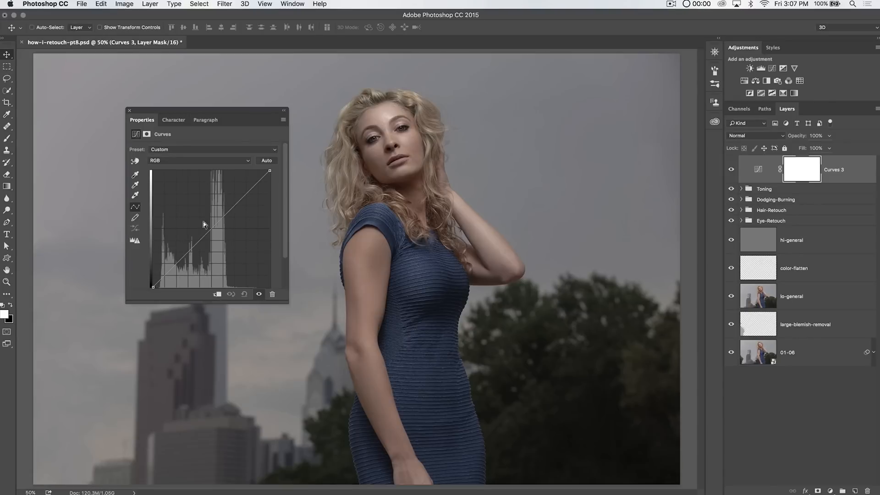
{"action": "left_click", "coordinate": [199, 160]}
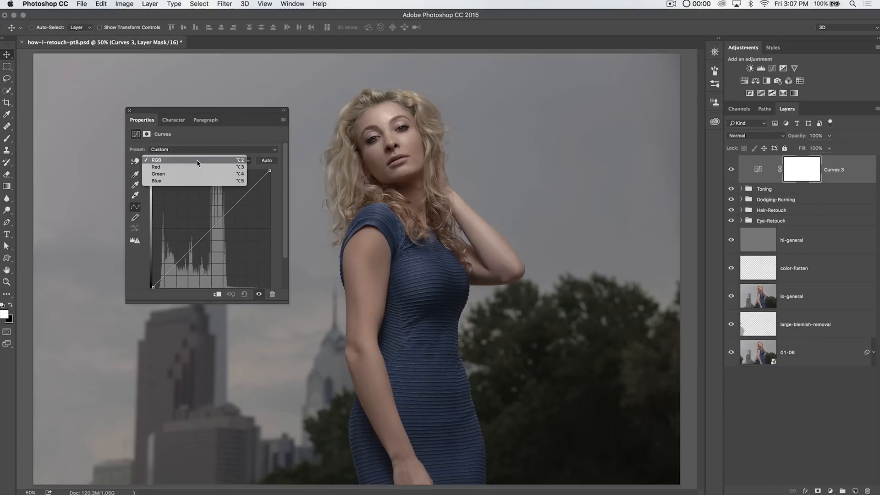
{"action": "mouse_move", "coordinate": [180, 167]}
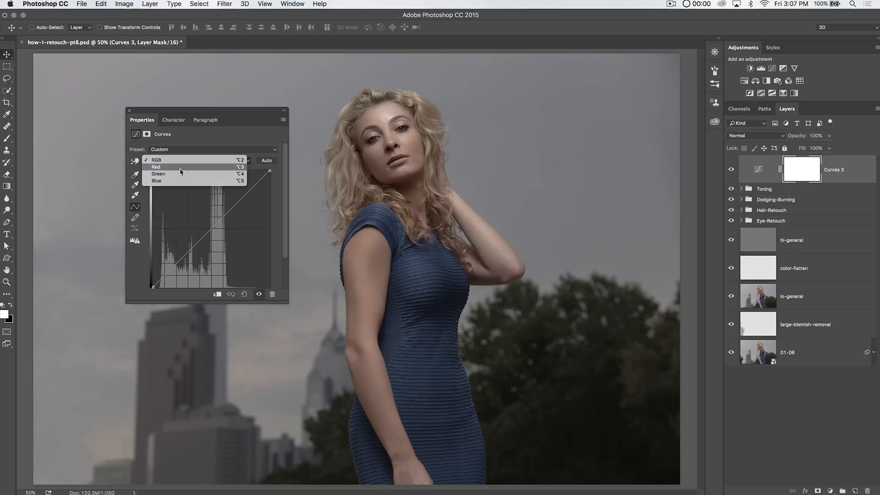
{"action": "mouse_move", "coordinate": [179, 173]}
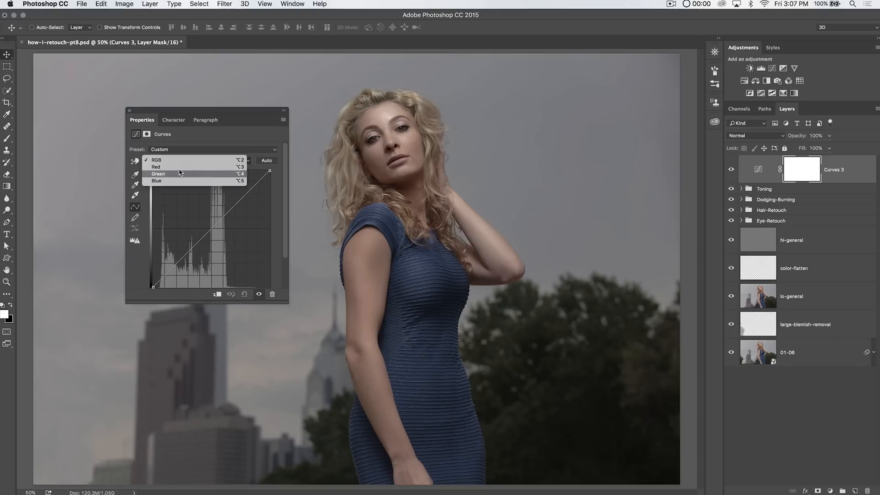
{"action": "mouse_move", "coordinate": [178, 167]}
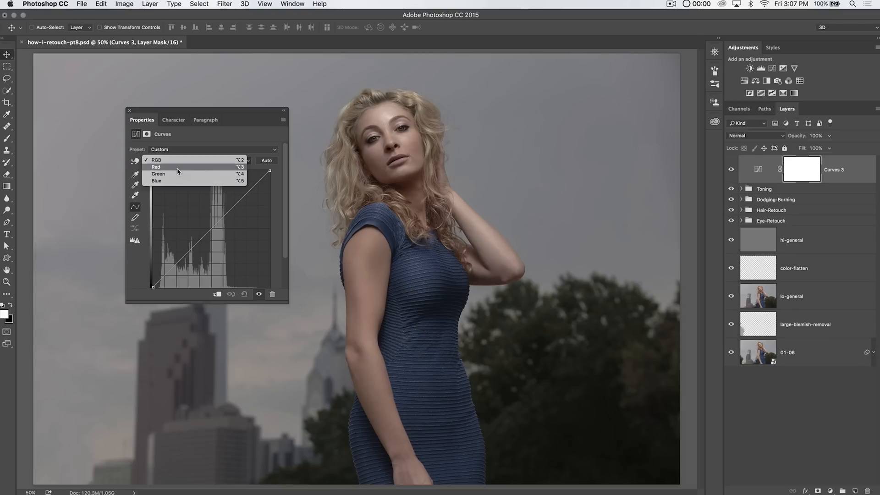
{"action": "left_click", "coordinate": [155, 167]}
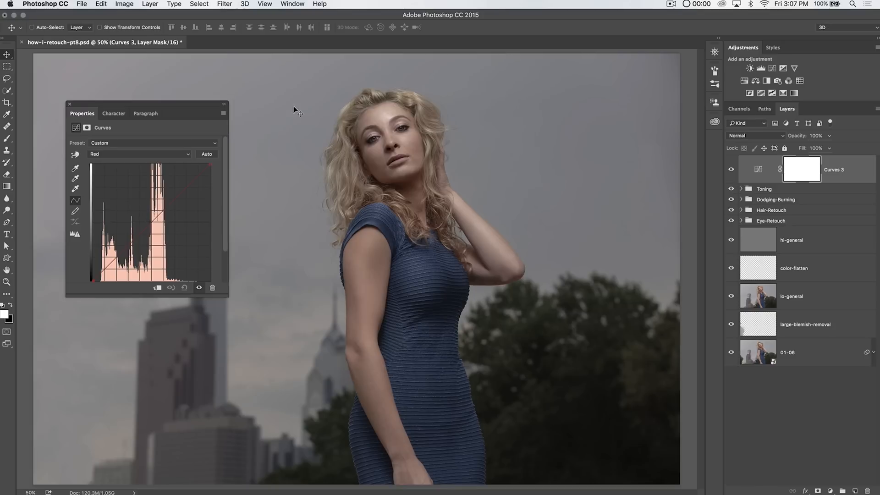
{"action": "mouse_move", "coordinate": [100, 153]}
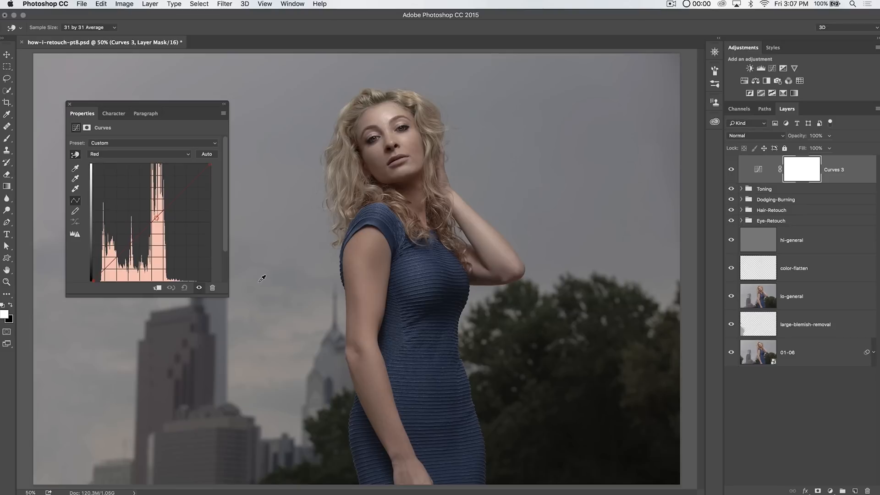
{"action": "mouse_move", "coordinate": [269, 188]}
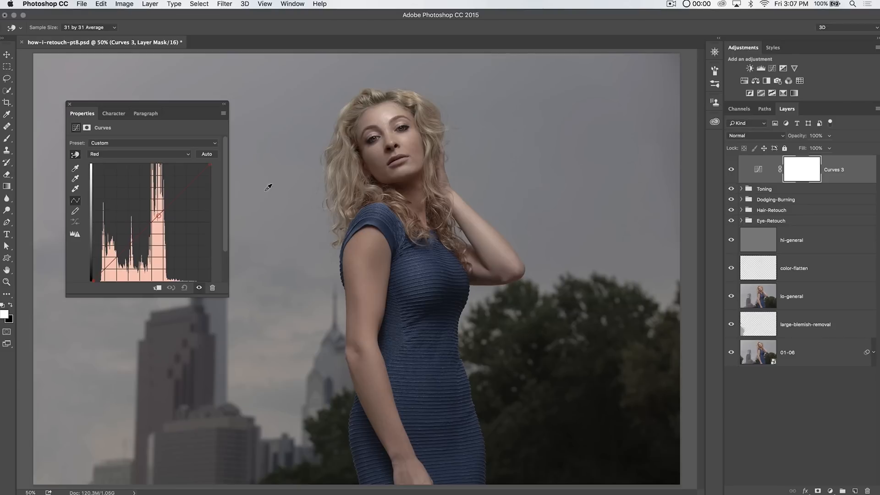
{"action": "mouse_move", "coordinate": [630, 150]}
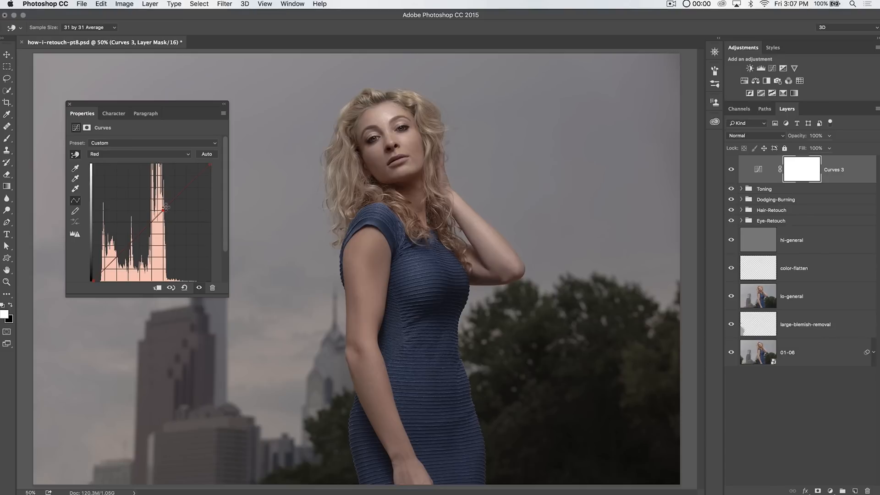
{"action": "left_click_drag", "start_coordinate": [166, 206], "coordinate": [182, 194]}
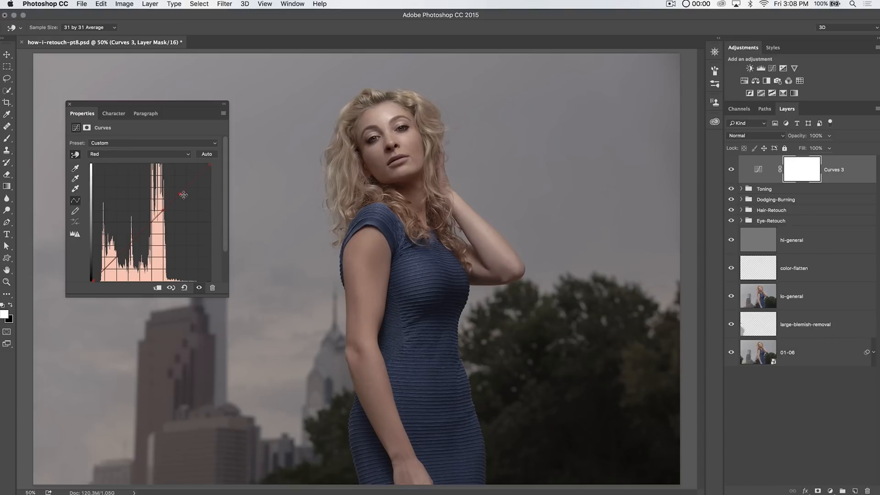
{"action": "left_click_drag", "start_coordinate": [183, 195], "coordinate": [162, 215]}
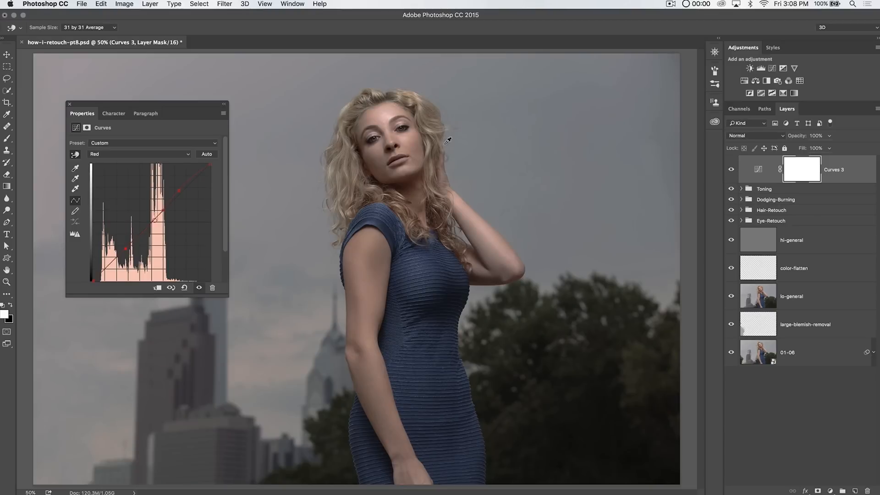
Reshape the Curves 3 Blue channel curve for a cool cyan cast, then switch the layer back on.
{"action": "left_click", "coordinate": [137, 154]}
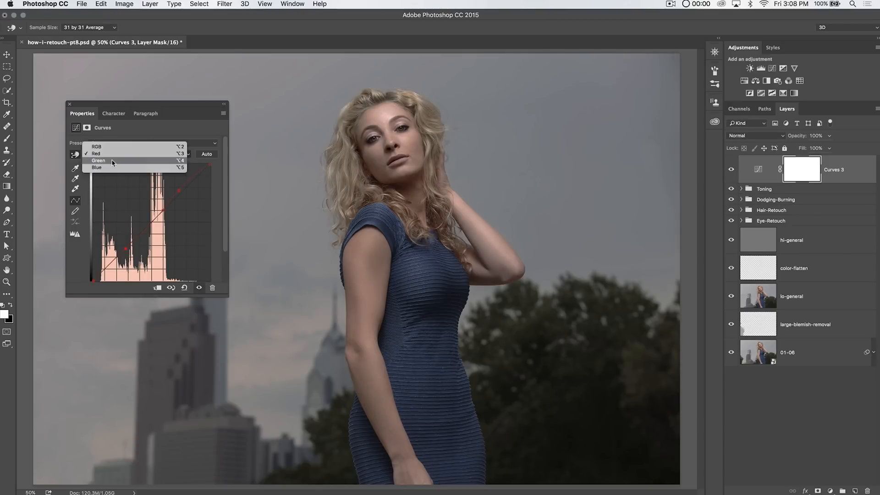
{"action": "left_click", "coordinate": [98, 161]}
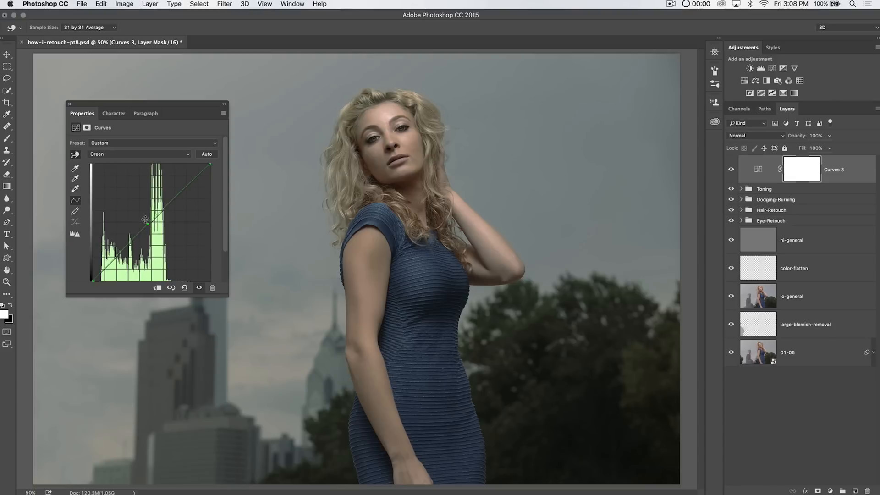
{"action": "left_click", "coordinate": [139, 154]}
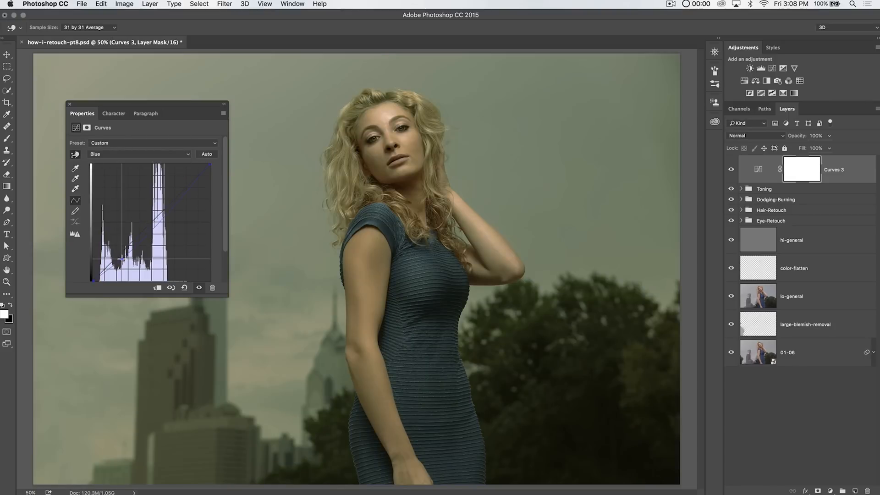
{"action": "left_click_drag", "start_coordinate": [122, 259], "coordinate": [115, 254]}
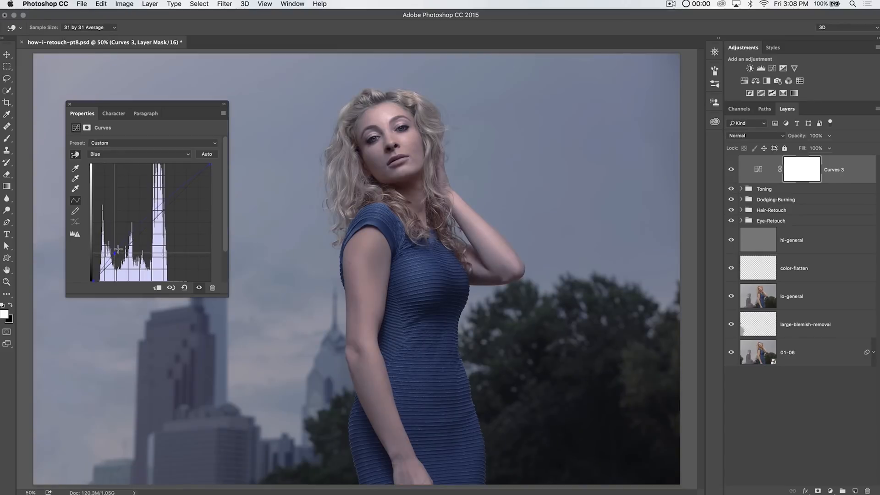
{"action": "left_click_drag", "start_coordinate": [116, 254], "coordinate": [188, 188]}
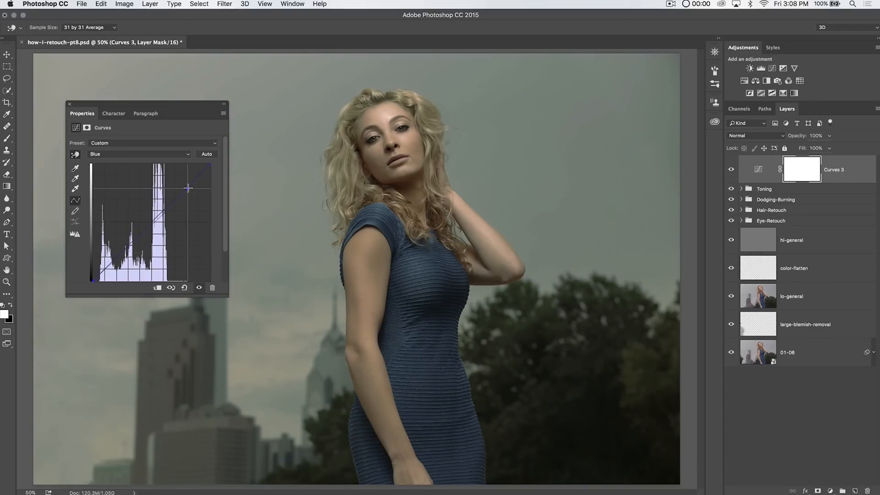
{"action": "left_click_drag", "start_coordinate": [190, 188], "coordinate": [171, 212]}
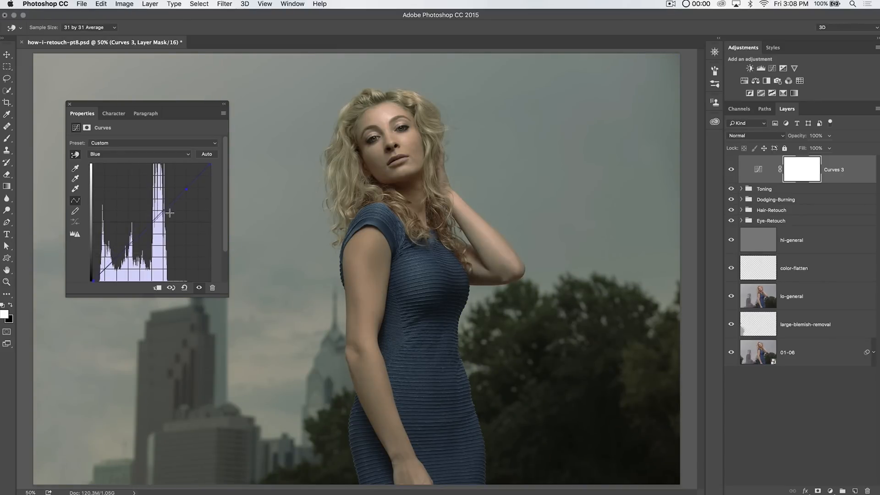
{"action": "left_click_drag", "start_coordinate": [171, 210], "coordinate": [121, 252]}
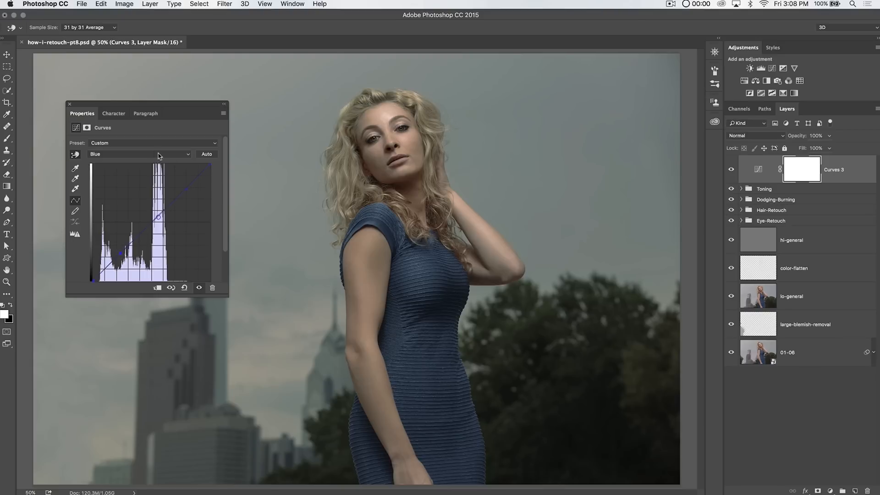
{"action": "left_click_drag", "start_coordinate": [146, 112], "coordinate": [761, 170]}
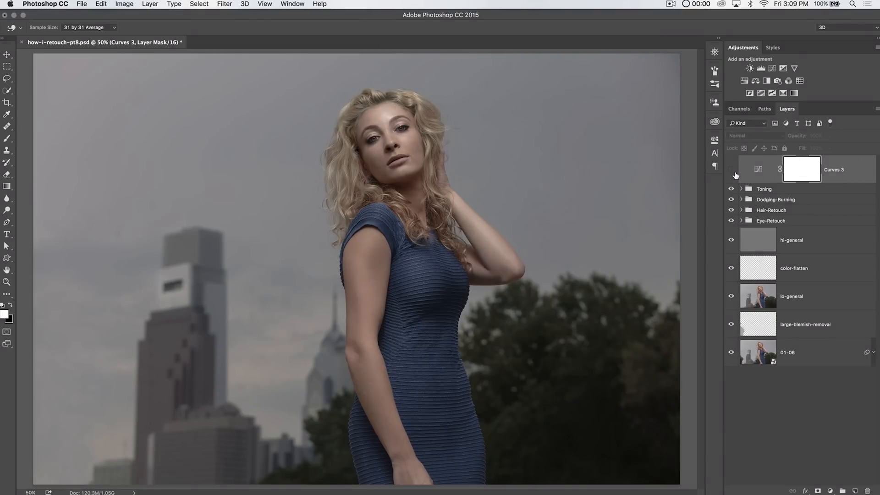
{"action": "mouse_move", "coordinate": [732, 173]}
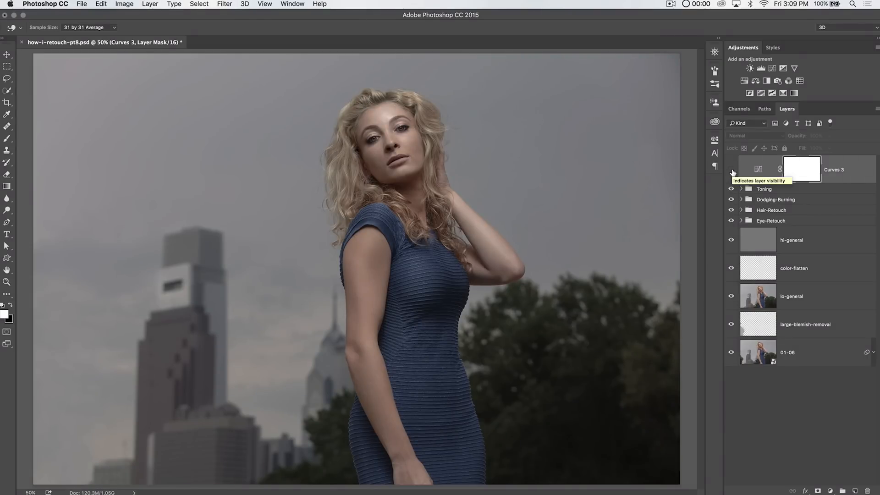
{"action": "left_click", "coordinate": [732, 169]}
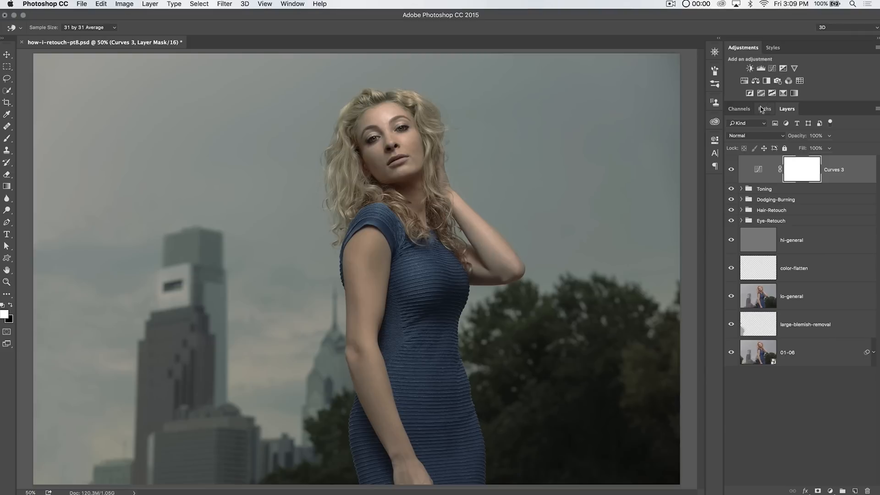
Add Color Balance 1 and nudge its Midtones Cyan-Red slider slightly toward red.
{"action": "left_click", "coordinate": [767, 80]}
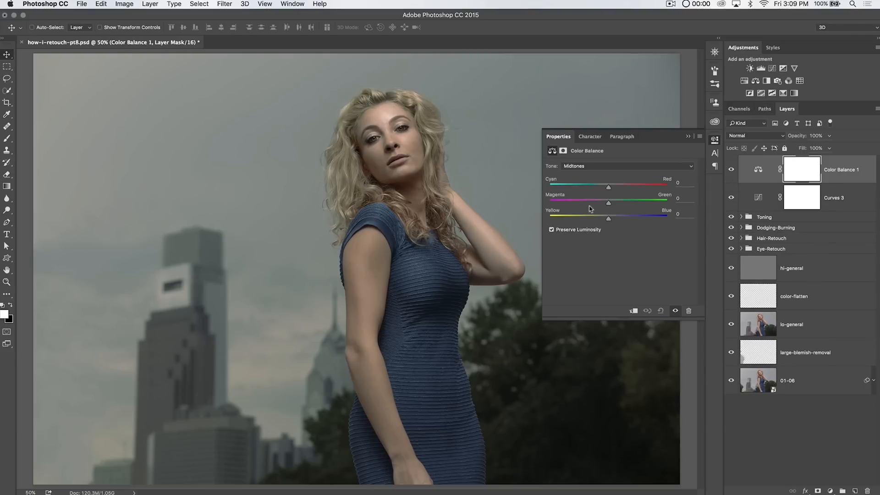
{"action": "left_click", "coordinate": [626, 166]}
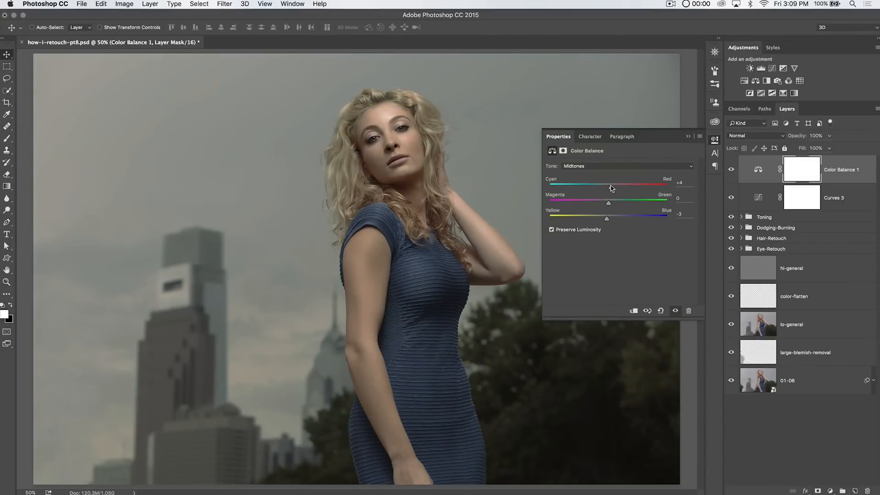
{"action": "left_click_drag", "start_coordinate": [610, 186], "coordinate": [614, 186]}
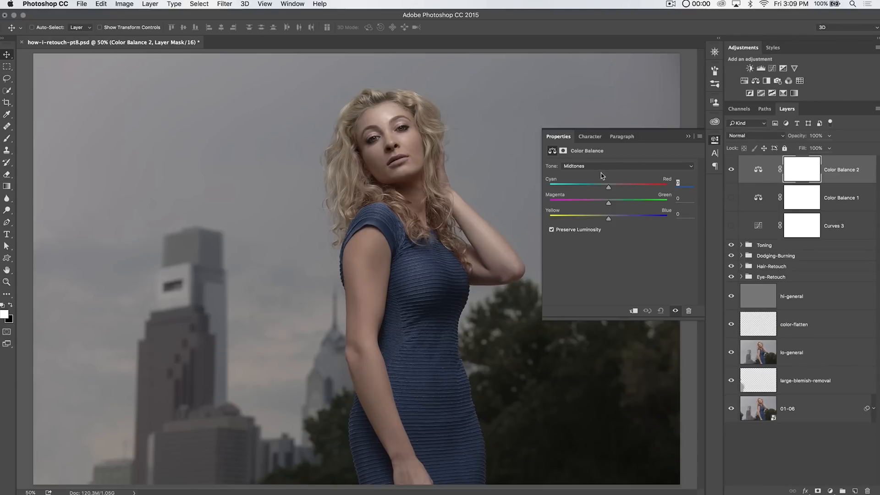
{"action": "mouse_move", "coordinate": [590, 206]}
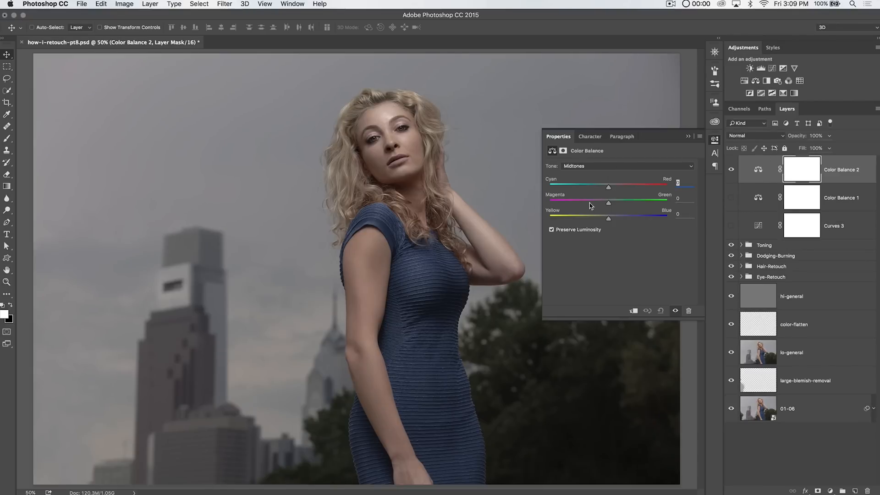
Set Color Balance 2 midtones to Red +10, Green +3 and Yellow -2.
{"action": "left_click_drag", "start_coordinate": [609, 187], "coordinate": [611, 187]}
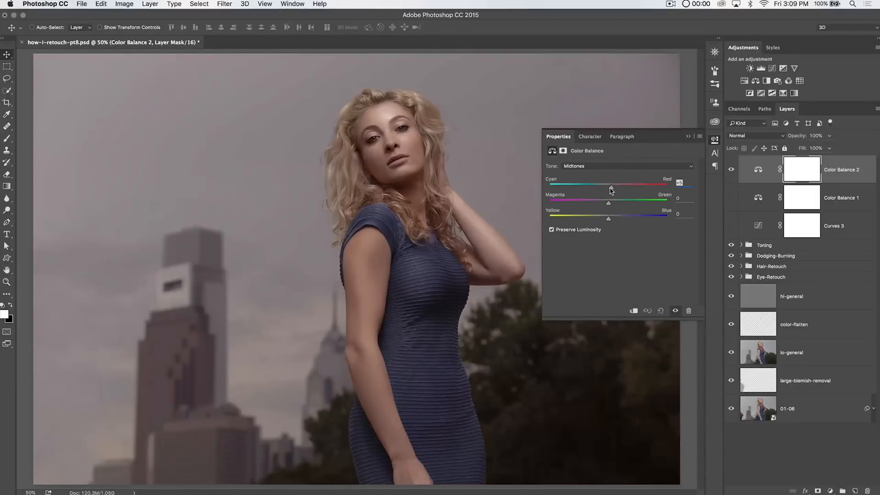
{"action": "left_click_drag", "start_coordinate": [611, 186], "coordinate": [614, 186]}
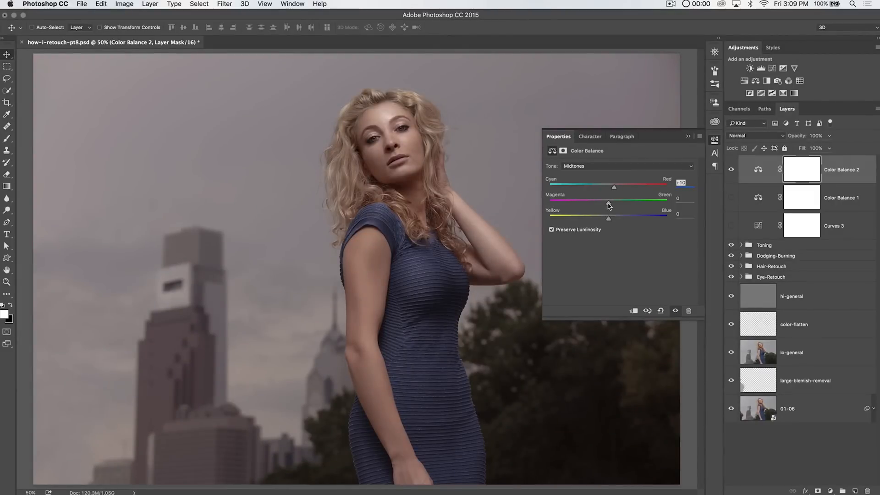
{"action": "left_click_drag", "start_coordinate": [608, 203], "coordinate": [613, 203]}
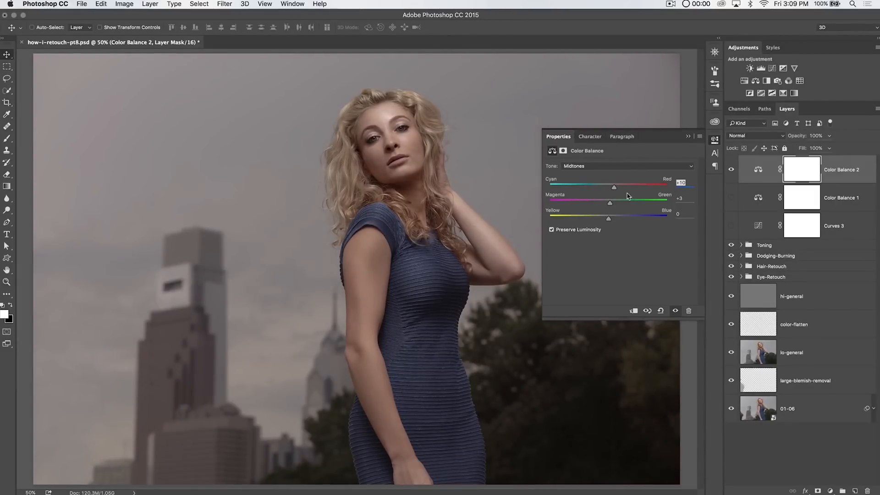
{"action": "left_click_drag", "start_coordinate": [609, 218], "coordinate": [616, 218]}
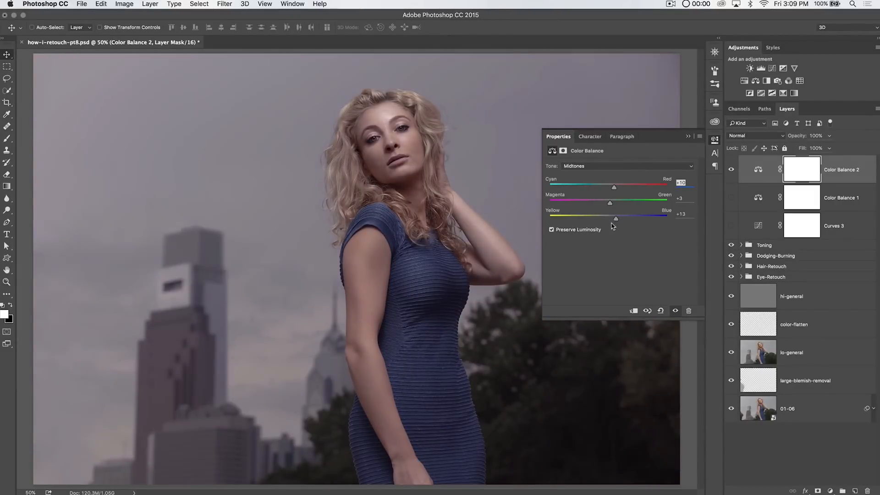
{"action": "left_click_drag", "start_coordinate": [616, 219], "coordinate": [607, 218]}
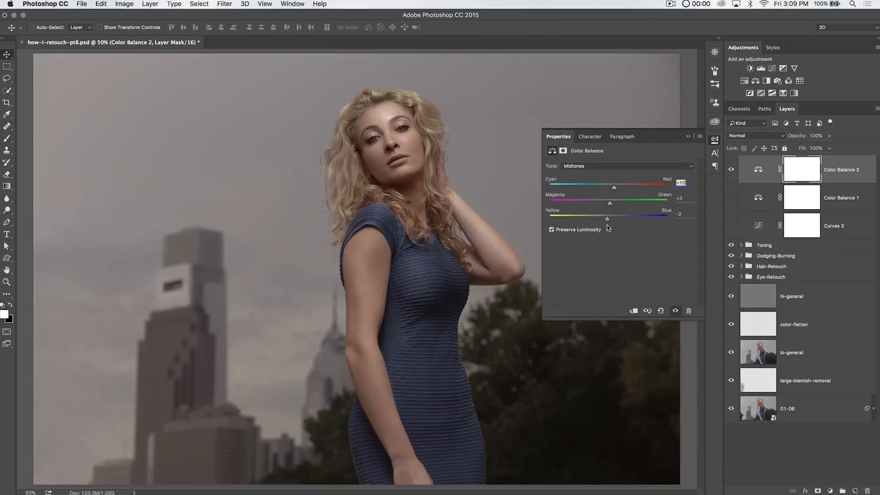
{"action": "mouse_move", "coordinate": [610, 220]}
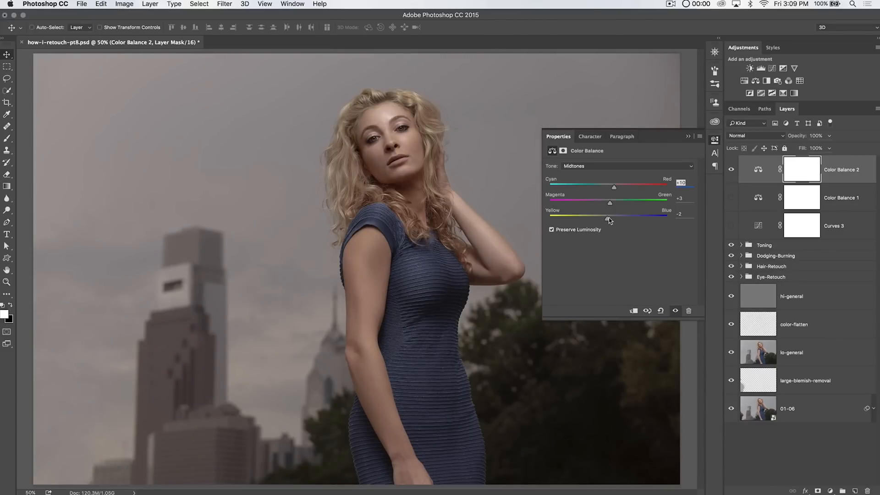
{"action": "left_click_drag", "start_coordinate": [610, 218], "coordinate": [587, 218]}
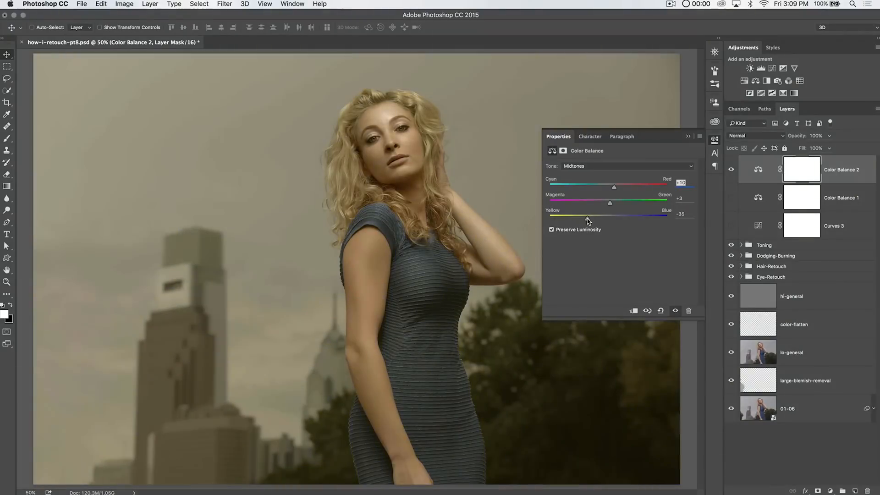
{"action": "left_click_drag", "start_coordinate": [611, 218], "coordinate": [611, 218]}
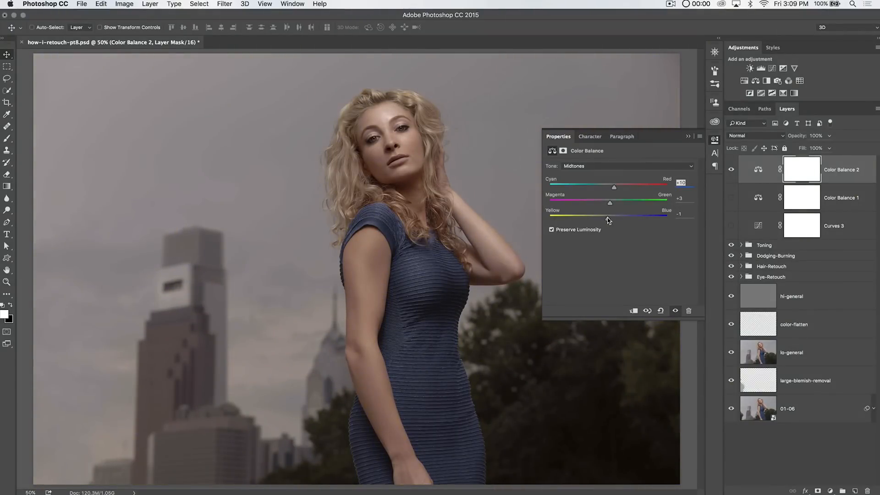
{"action": "left_click_drag", "start_coordinate": [609, 218], "coordinate": [607, 219]}
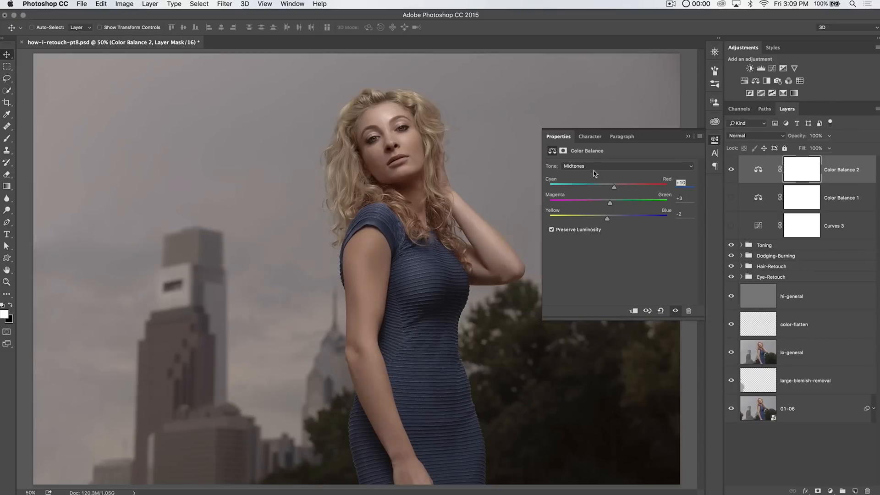
Tint the Color Balance 2 shadows with Red +3, Magenta -3 and Blue +4.
{"action": "left_click", "coordinate": [626, 166]}
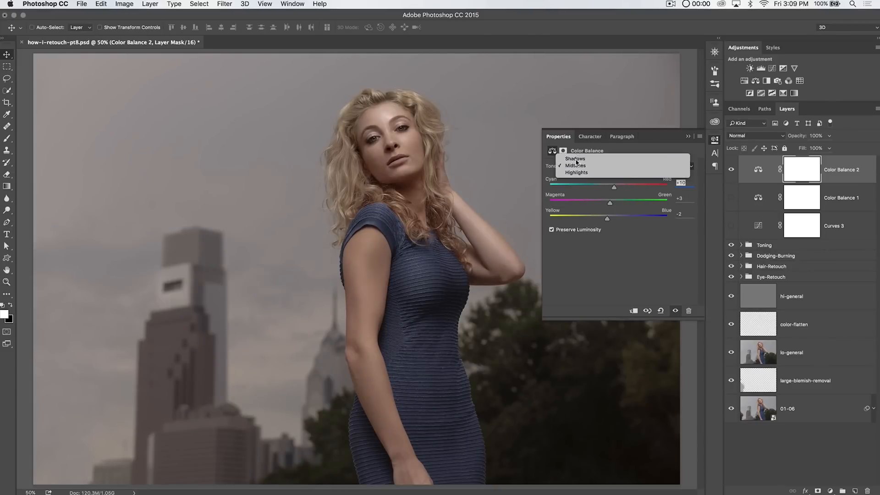
{"action": "left_click", "coordinate": [575, 158]}
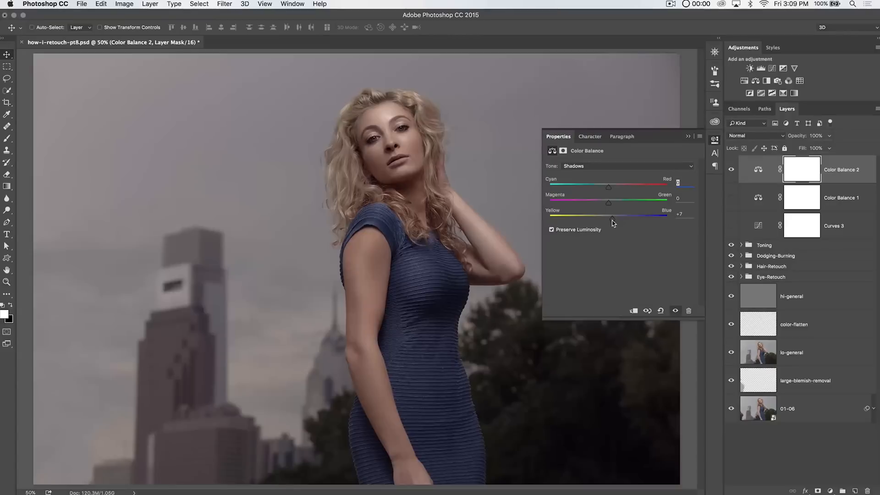
{"action": "left_click_drag", "start_coordinate": [610, 217], "coordinate": [600, 218]}
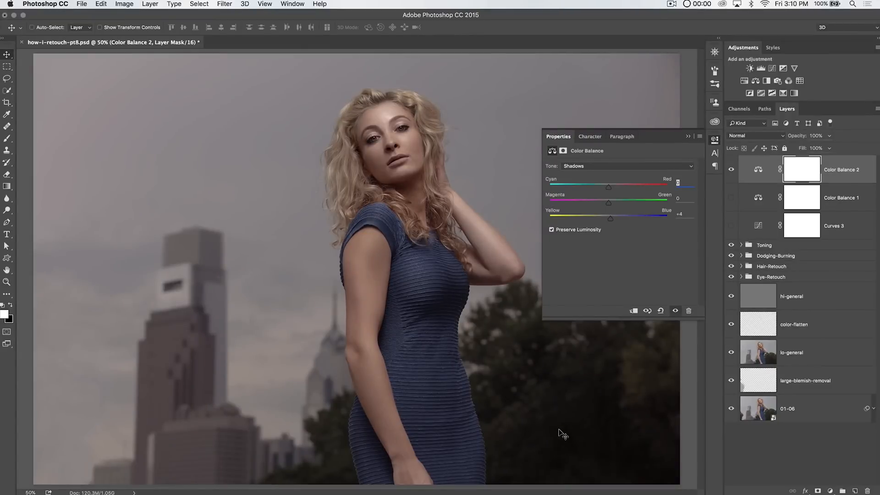
{"action": "mouse_move", "coordinate": [637, 232]}
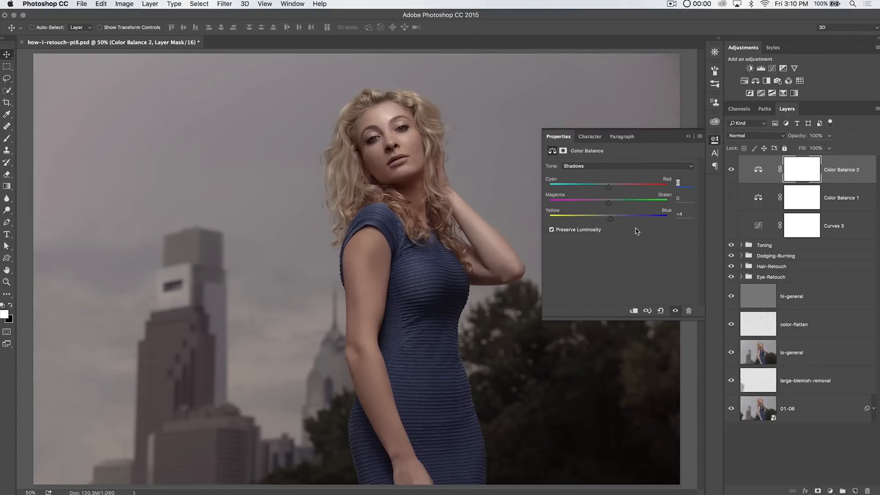
{"action": "left_click_drag", "start_coordinate": [611, 218], "coordinate": [627, 218]}
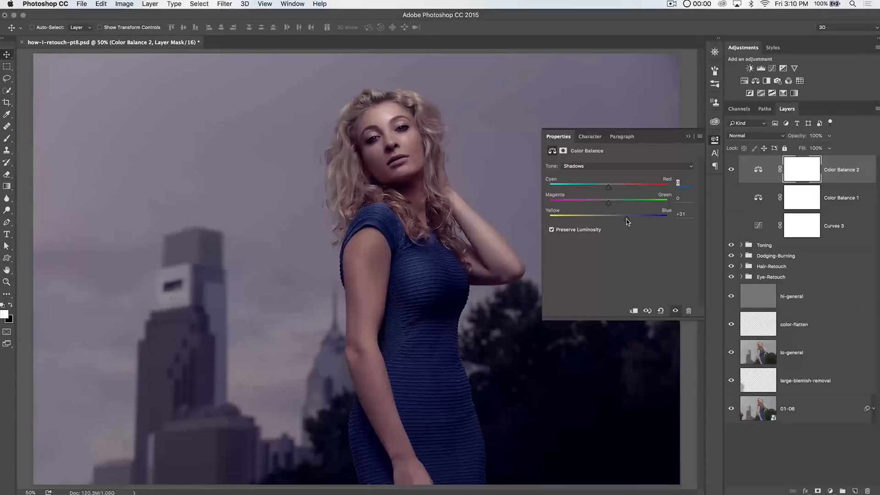
{"action": "left_click_drag", "start_coordinate": [635, 216], "coordinate": [616, 216]}
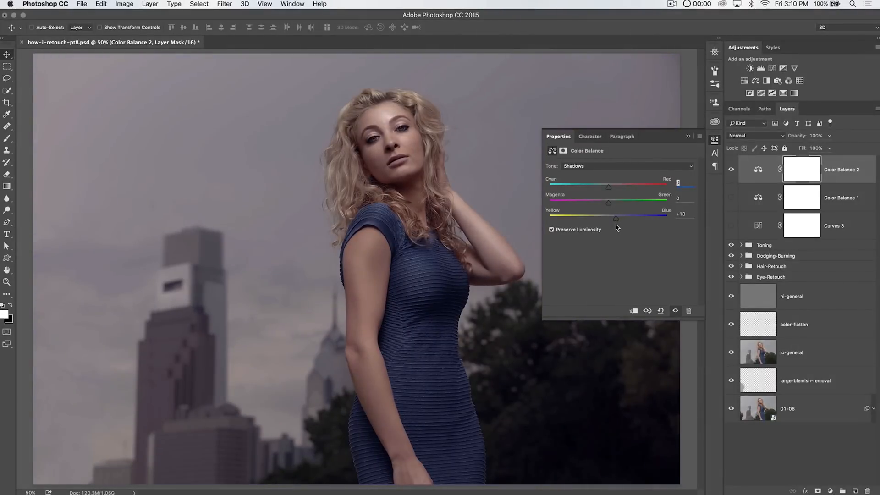
{"action": "left_click_drag", "start_coordinate": [618, 217], "coordinate": [609, 217]}
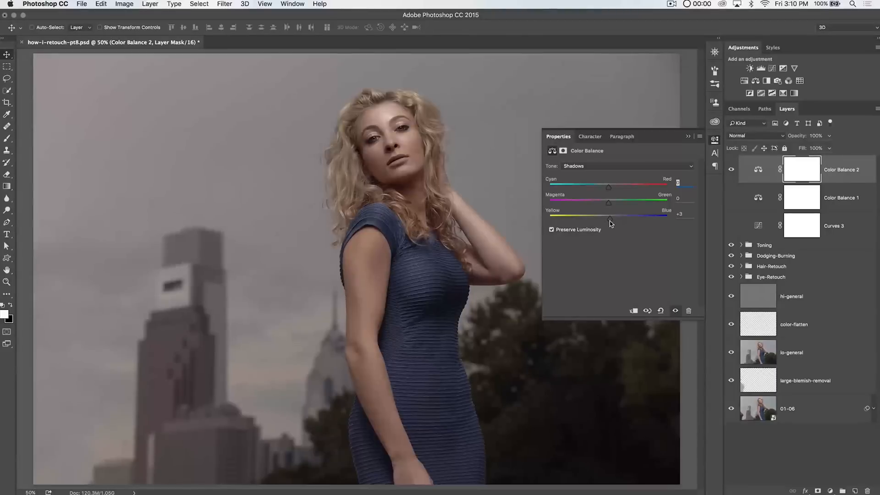
{"action": "left_click_drag", "start_coordinate": [610, 218], "coordinate": [611, 218]}
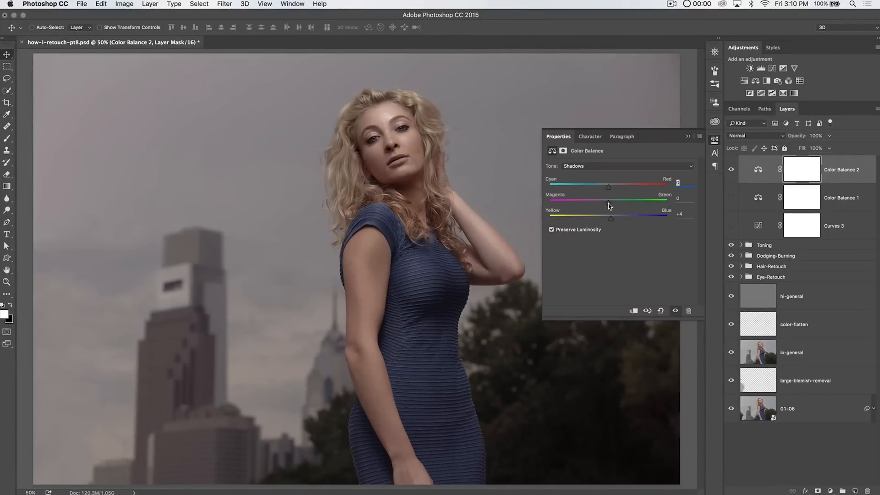
{"action": "left_click_drag", "start_coordinate": [609, 203], "coordinate": [607, 203]}
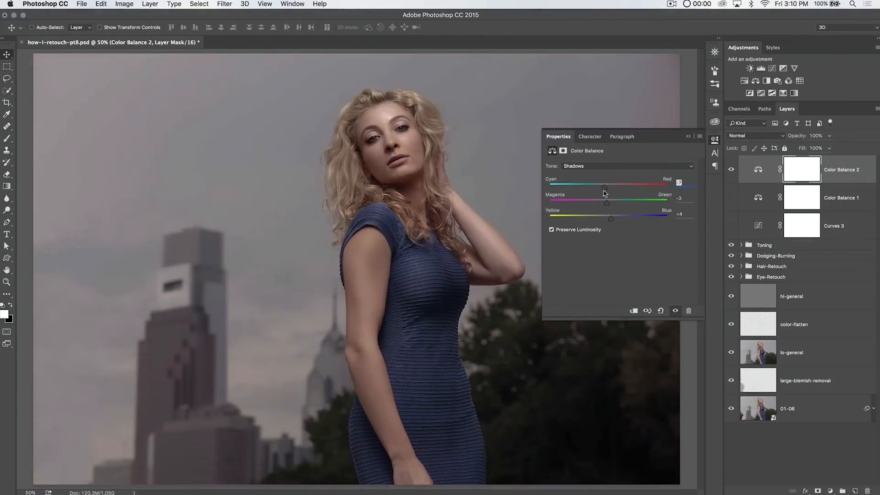
{"action": "left_click_drag", "start_coordinate": [605, 186], "coordinate": [610, 186]}
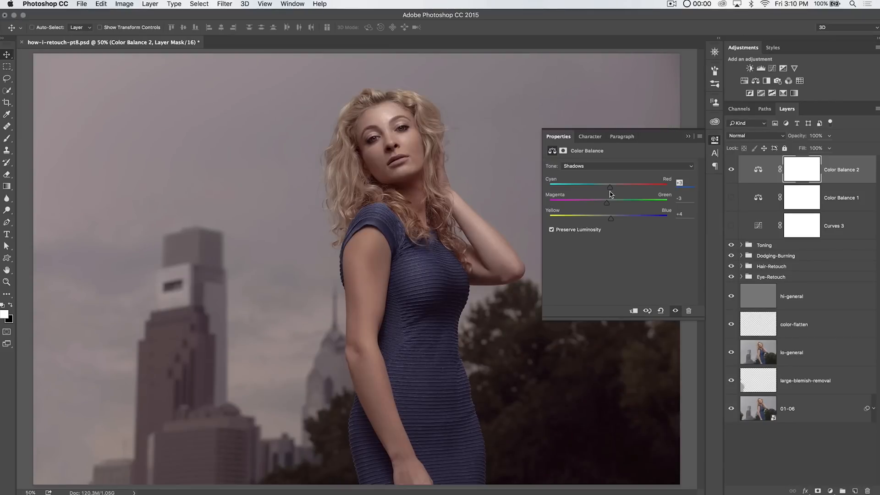
{"action": "left_click", "coordinate": [620, 165]}
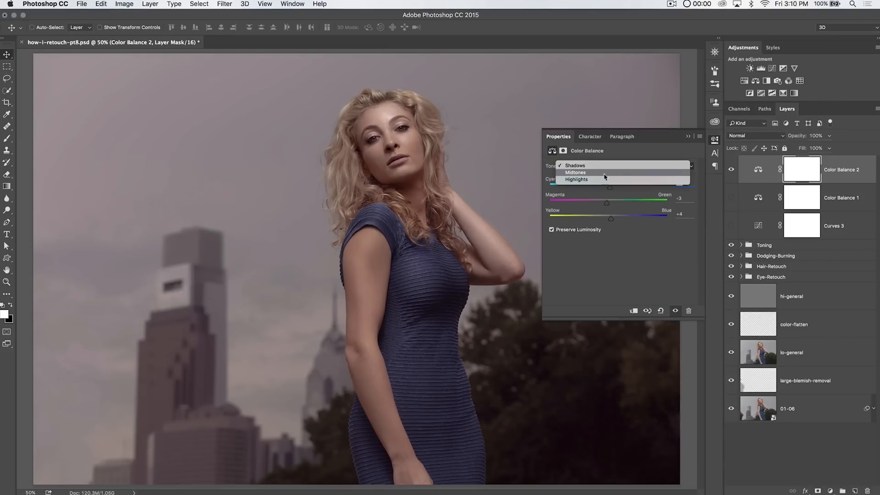
Switch Color Balance 2 to Highlights and settle the Yellow-Blue slider near -5.
{"action": "left_click", "coordinate": [577, 180]}
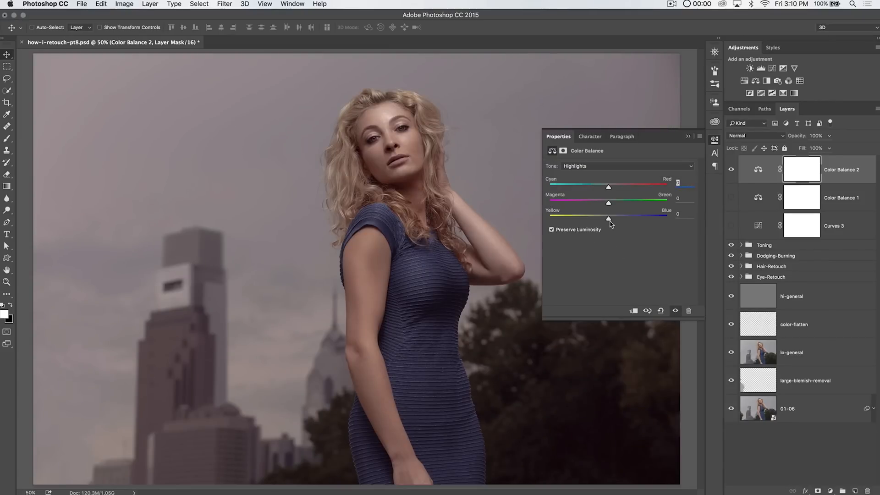
{"action": "left_click_drag", "start_coordinate": [609, 218], "coordinate": [591, 218]}
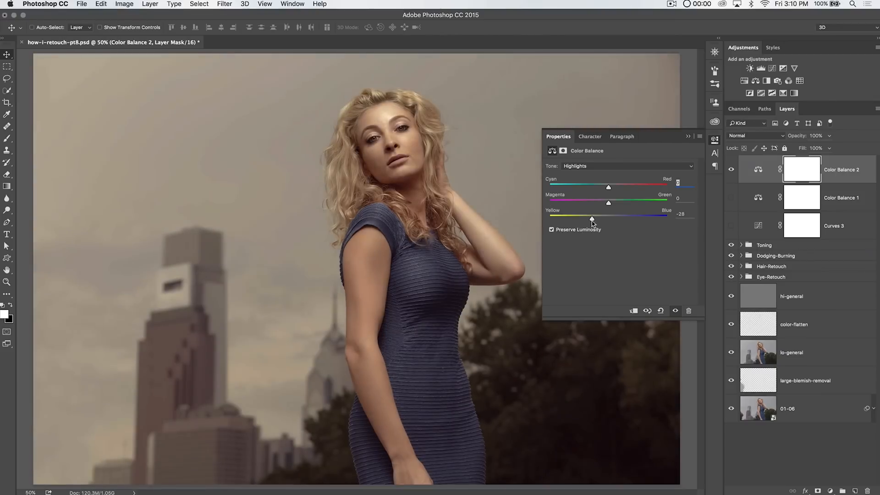
{"action": "left_click_drag", "start_coordinate": [591, 217], "coordinate": [632, 218]}
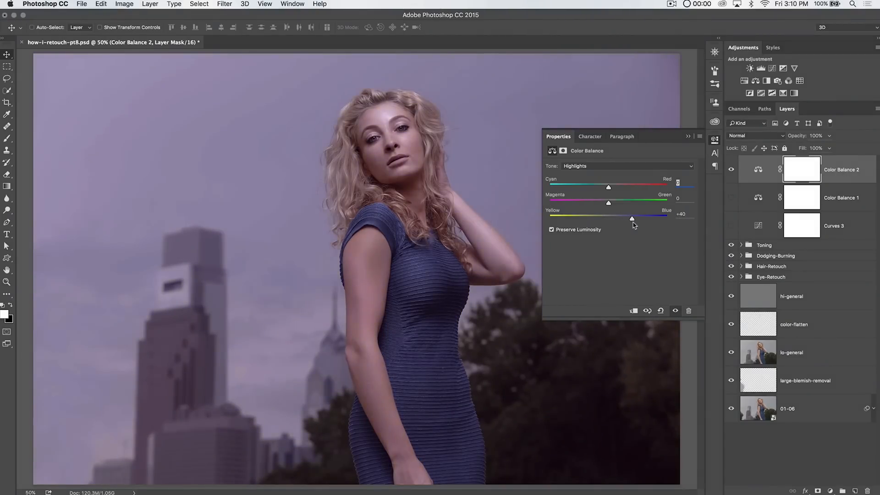
{"action": "left_click_drag", "start_coordinate": [631, 217], "coordinate": [633, 218]}
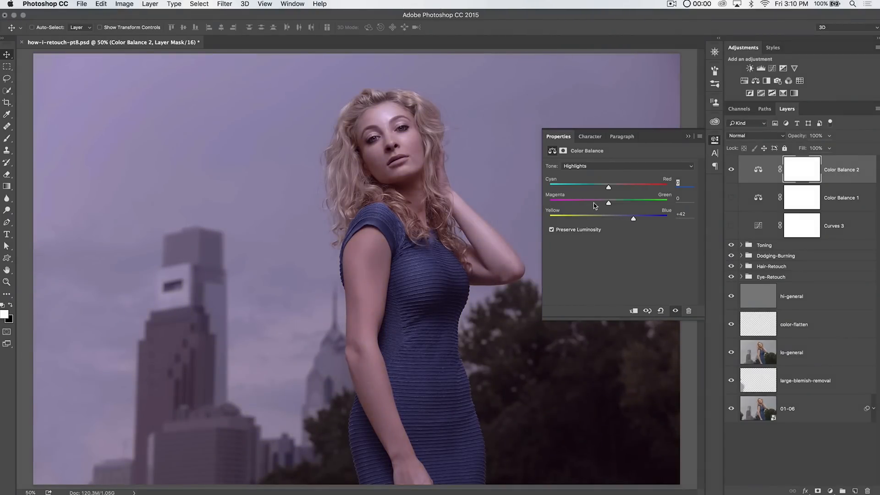
{"action": "left_click_drag", "start_coordinate": [633, 219], "coordinate": [584, 218]}
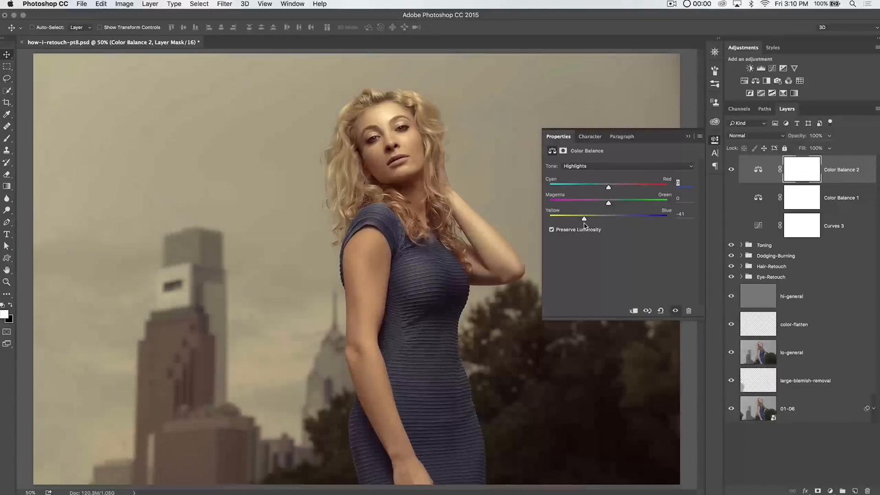
{"action": "left_click_drag", "start_coordinate": [584, 218], "coordinate": [605, 218]}
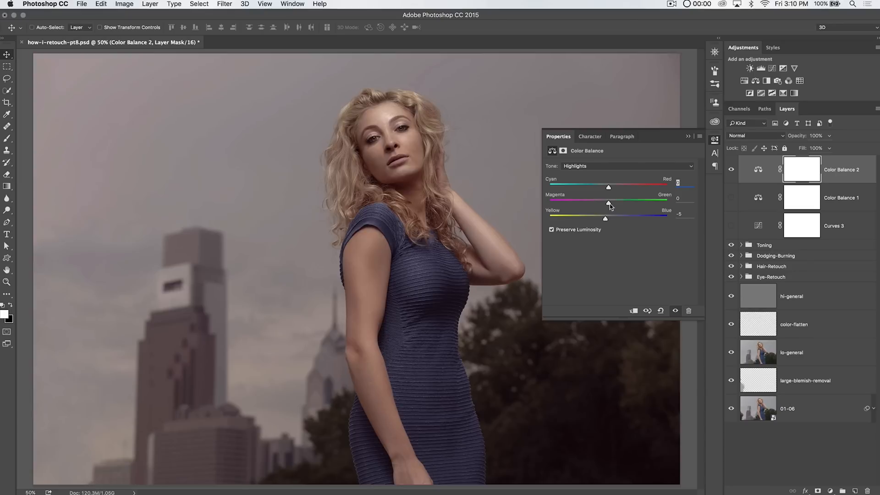
Set the highlights to about +1 green and +7 red, then hide Color Balance 2.
{"action": "left_click_drag", "start_coordinate": [609, 203], "coordinate": [606, 203]}
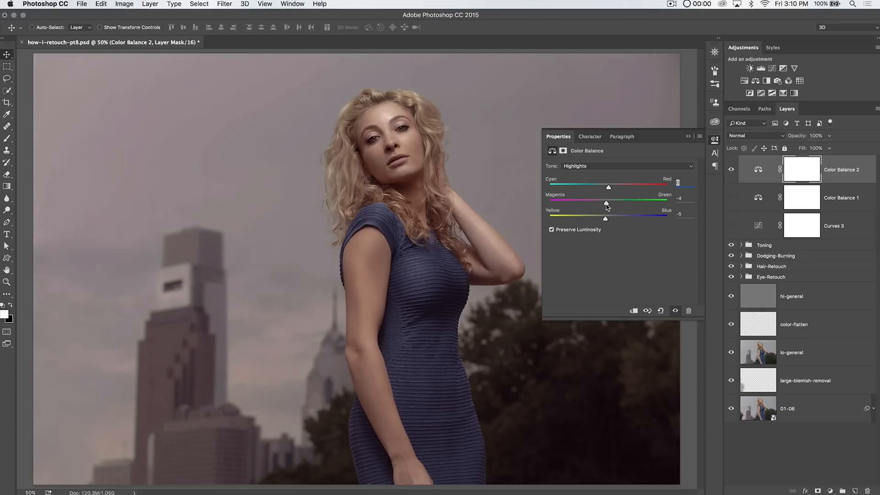
{"action": "left_click_drag", "start_coordinate": [607, 203], "coordinate": [611, 203]}
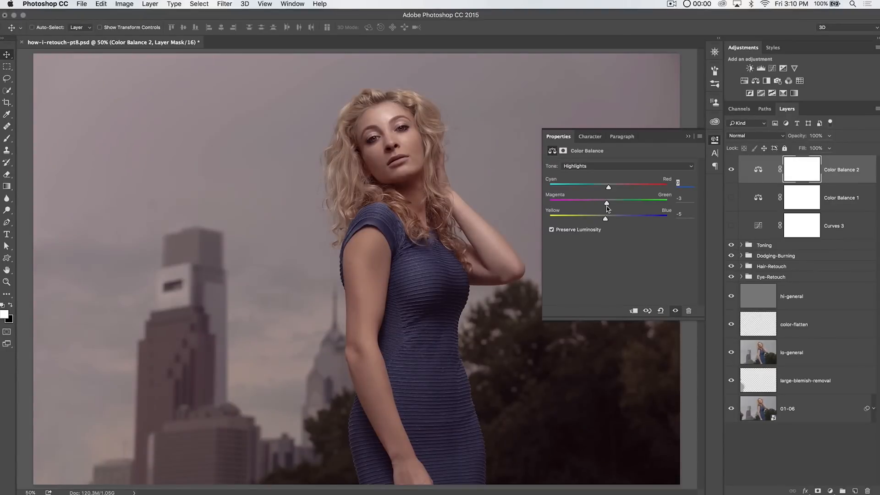
{"action": "left_click_drag", "start_coordinate": [606, 203], "coordinate": [610, 203]}
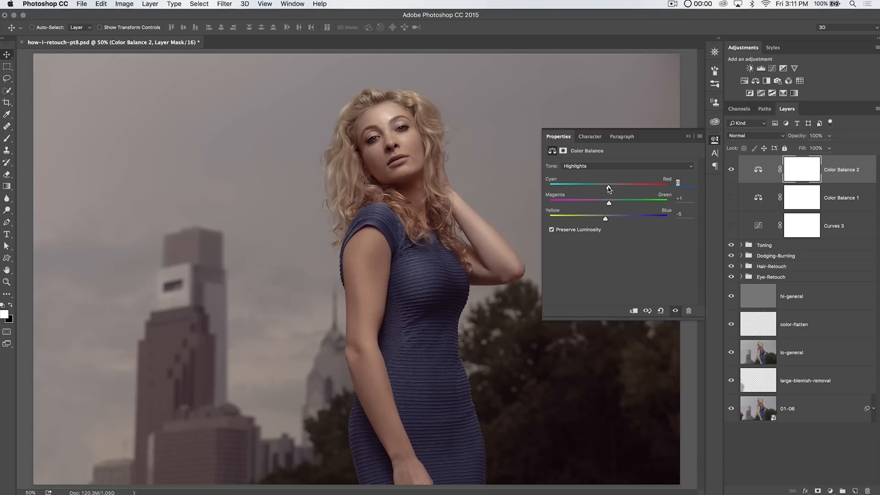
{"action": "left_click_drag", "start_coordinate": [608, 187], "coordinate": [596, 186]}
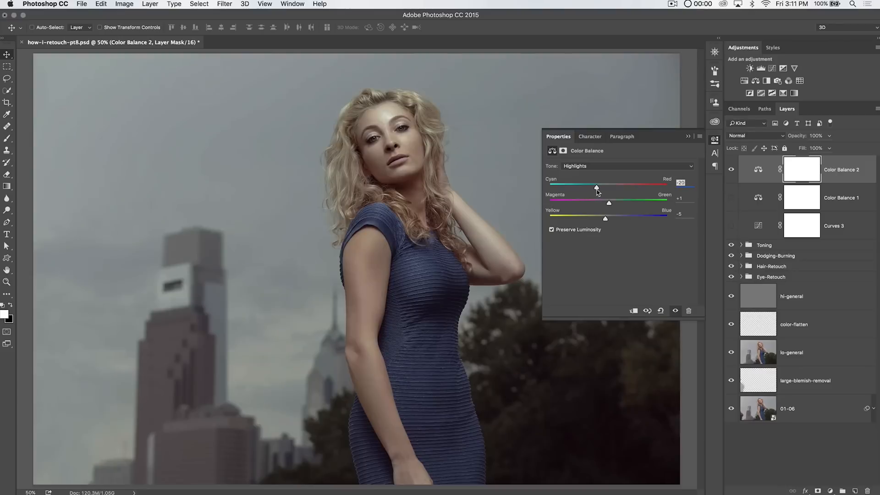
{"action": "left_click_drag", "start_coordinate": [597, 187], "coordinate": [613, 186]}
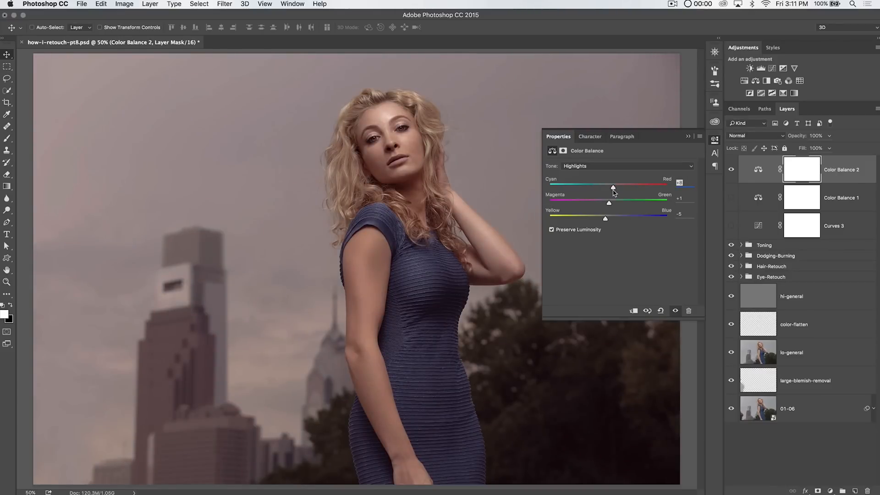
{"action": "left_click_drag", "start_coordinate": [614, 186], "coordinate": [612, 187]}
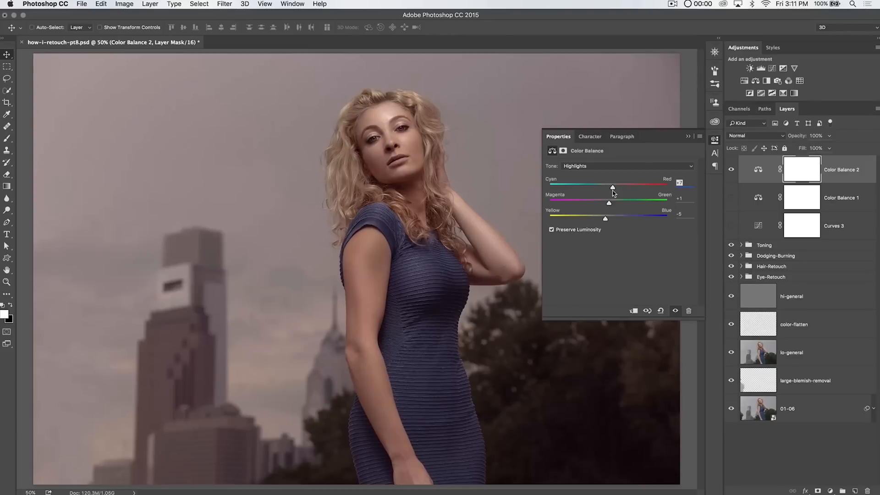
{"action": "left_click", "coordinate": [731, 171]}
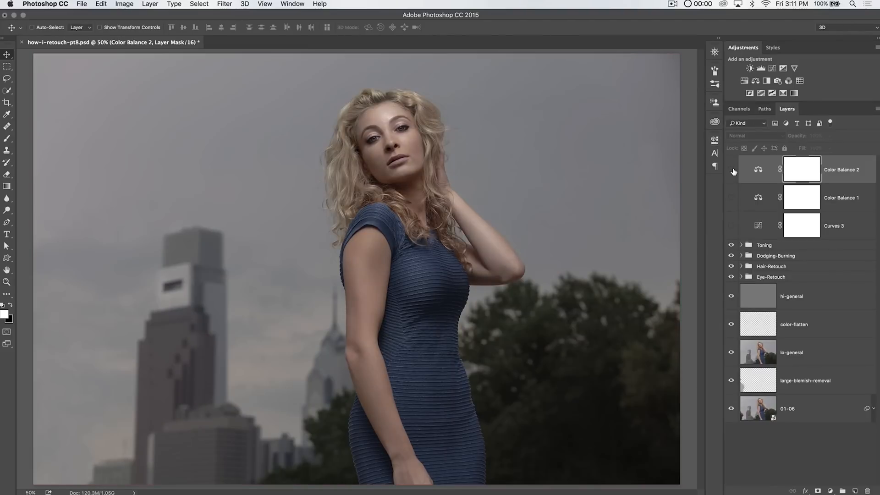
Add a black-to-white Gradient Map adjustment layer and open its gradient editor.
{"action": "left_click", "coordinate": [732, 170]}
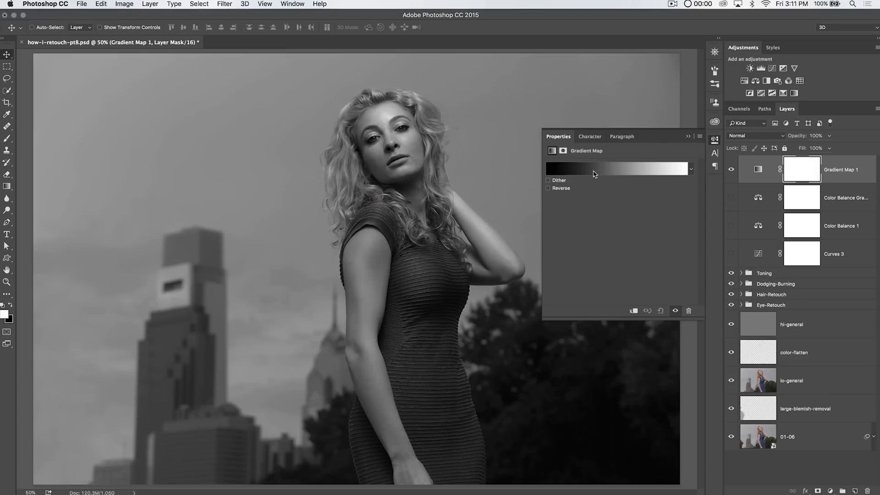
{"action": "mouse_move", "coordinate": [592, 170]}
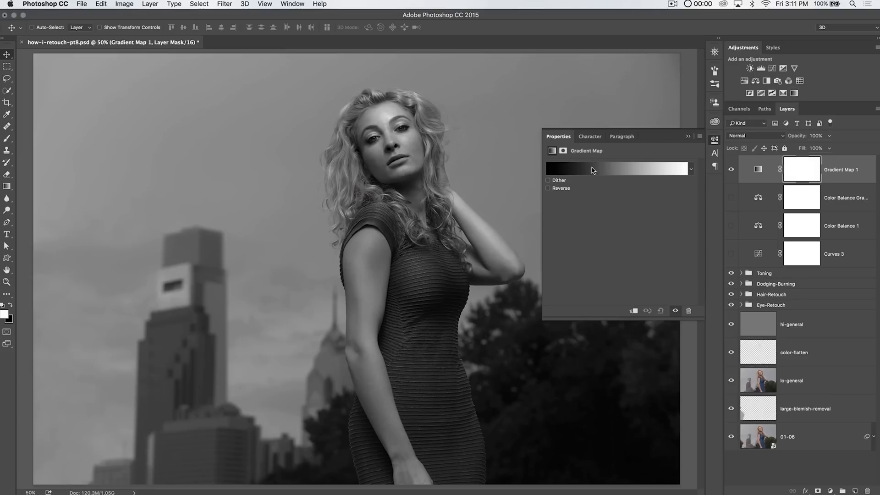
{"action": "mouse_move", "coordinate": [595, 173]}
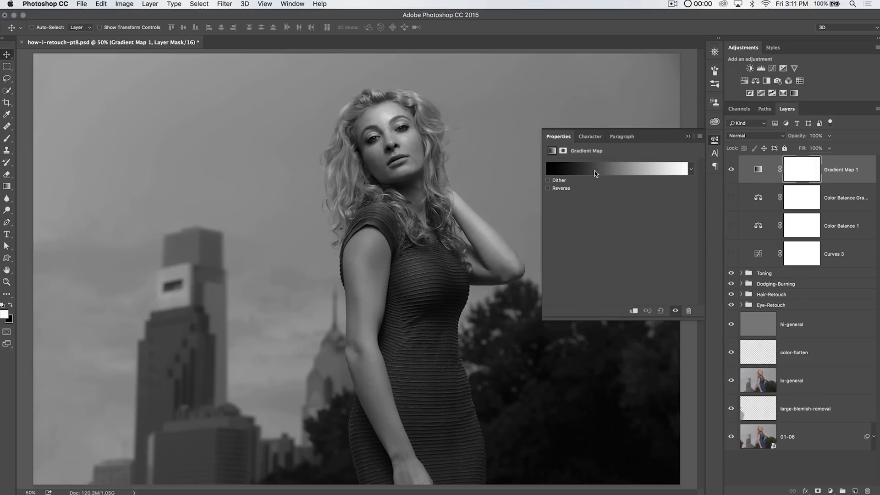
{"action": "left_click", "coordinate": [618, 168]}
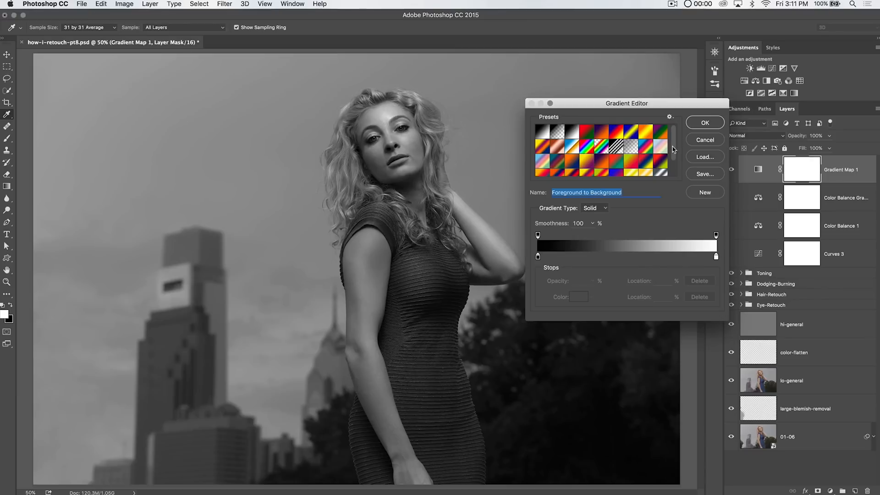
Set the gradient's dark stop to wine colour #5a3042 and begin choosing the light stop colour.
{"action": "left_click_drag", "start_coordinate": [627, 102], "coordinate": [338, 128]}
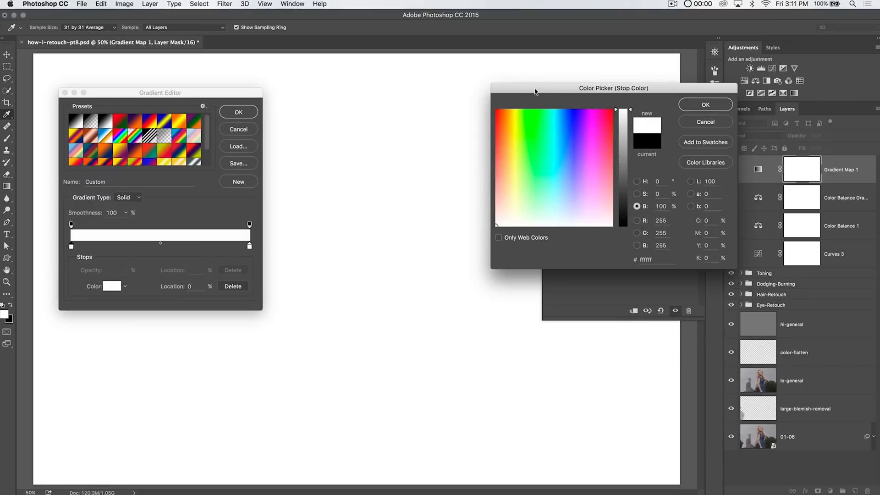
{"action": "left_click", "coordinate": [604, 120]}
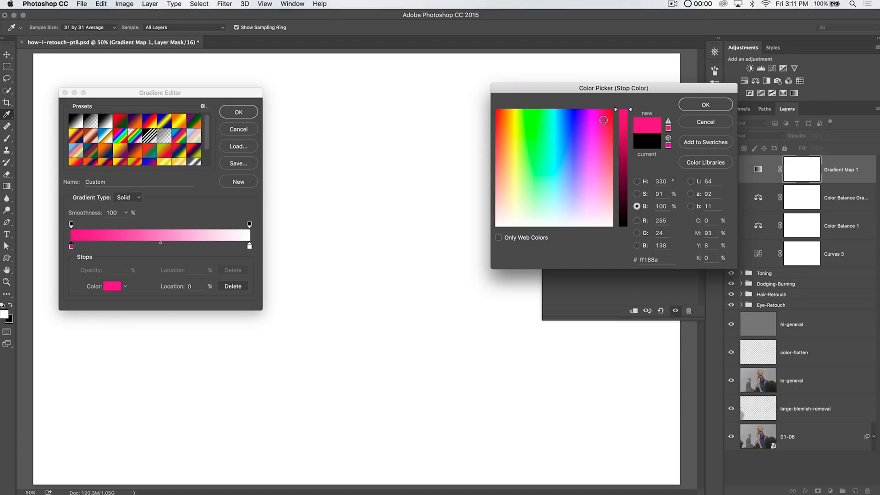
{"action": "left_click_drag", "start_coordinate": [622, 120], "coordinate": [623, 143]}
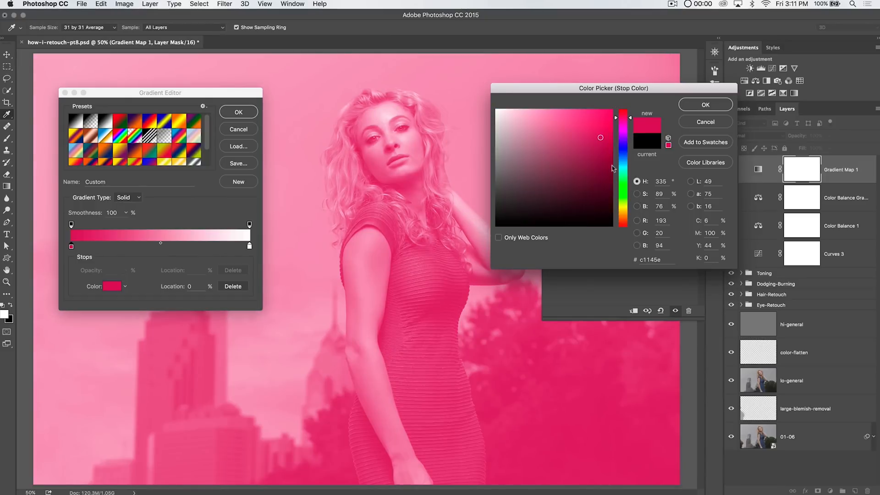
{"action": "left_click", "coordinate": [548, 183]}
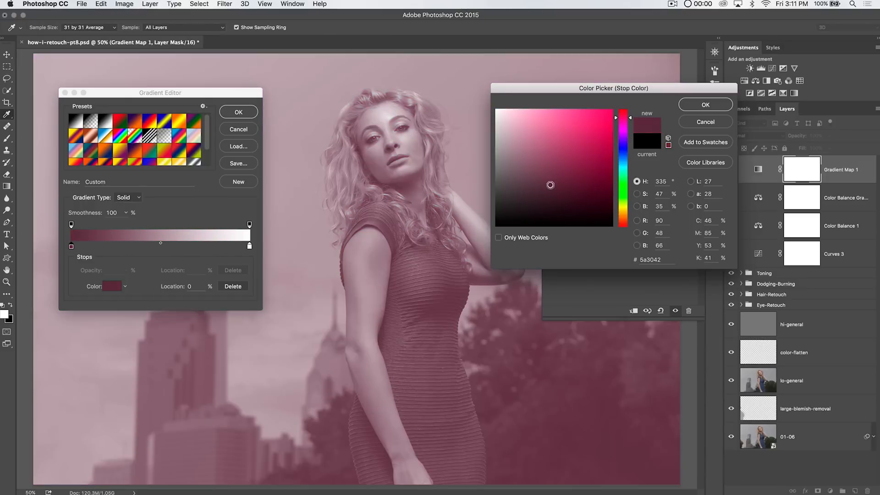
{"action": "left_click", "coordinate": [552, 191]}
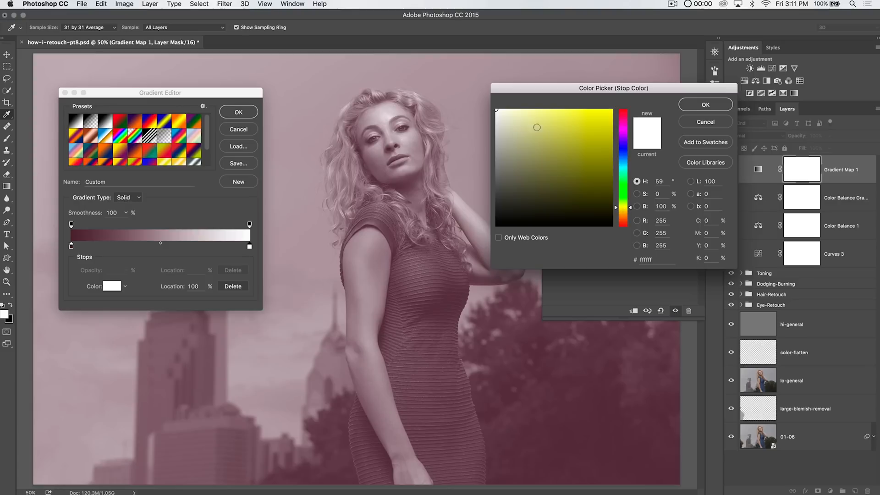
{"action": "left_click", "coordinate": [528, 128]}
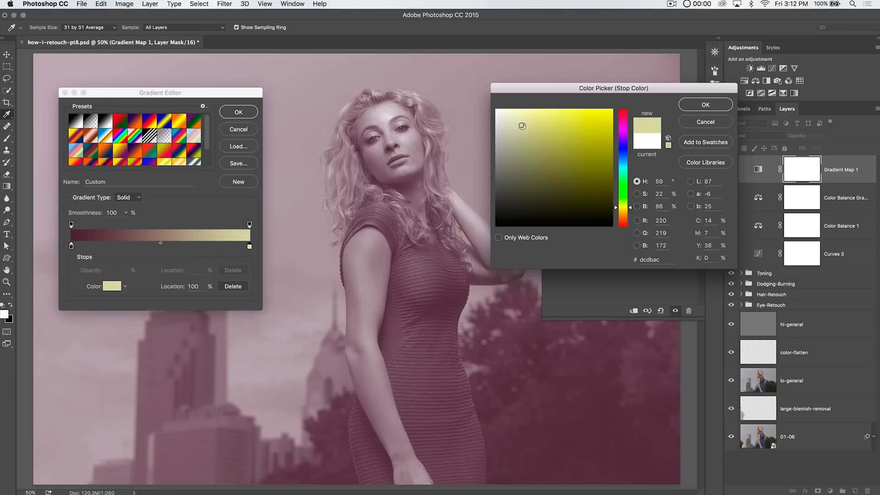
Set the light stop to pale cream and name the gradient Wine Tone.
{"action": "left_click", "coordinate": [705, 104]}
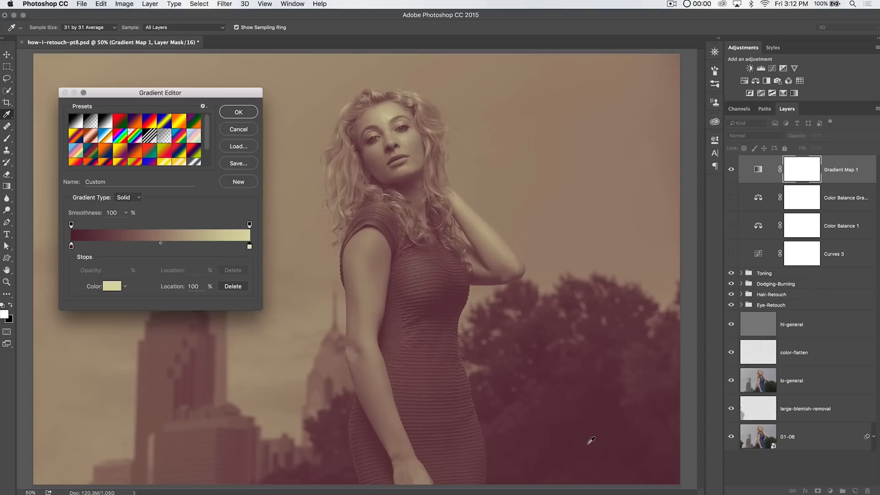
{"action": "mouse_move", "coordinate": [218, 140]}
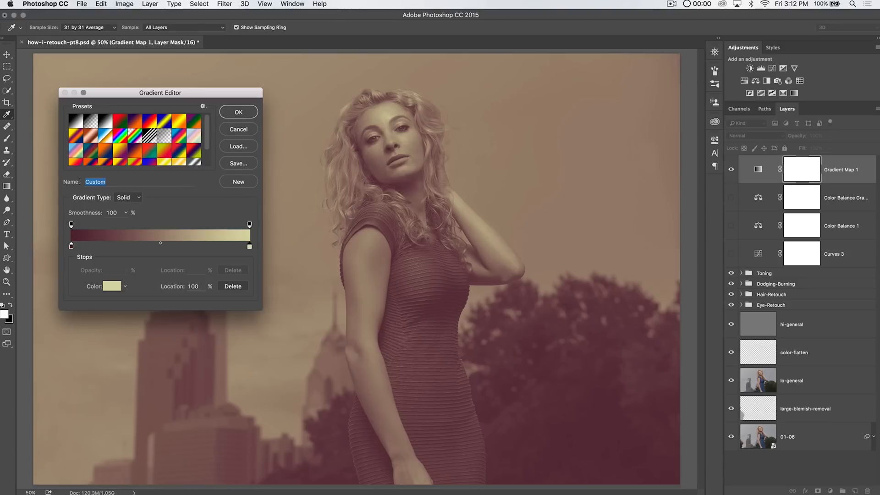
{"action": "type", "text": "Wine Tone"}
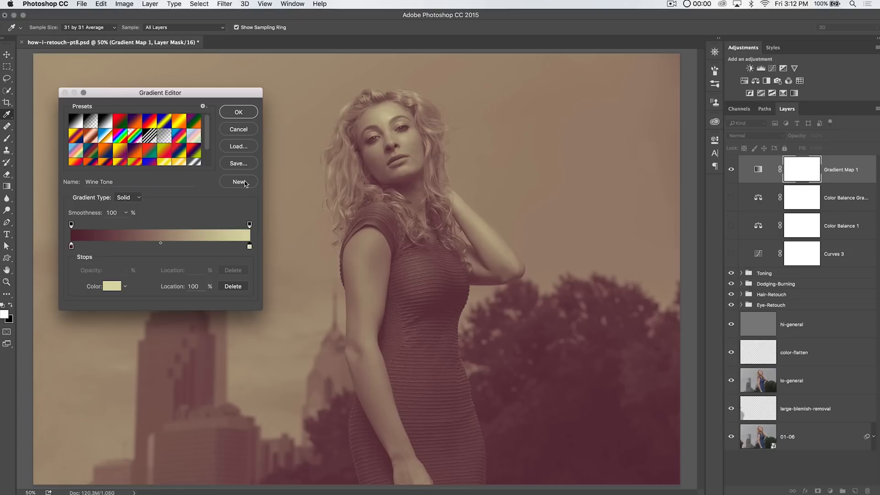
{"action": "scroll", "scroll_direction": "down", "scroll_amount": 3}
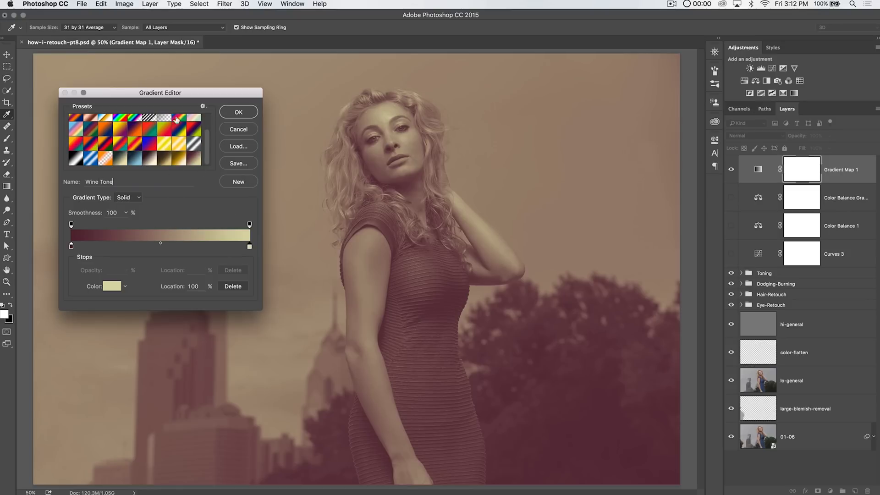
{"action": "left_click_drag", "start_coordinate": [160, 92], "coordinate": [141, 58]}
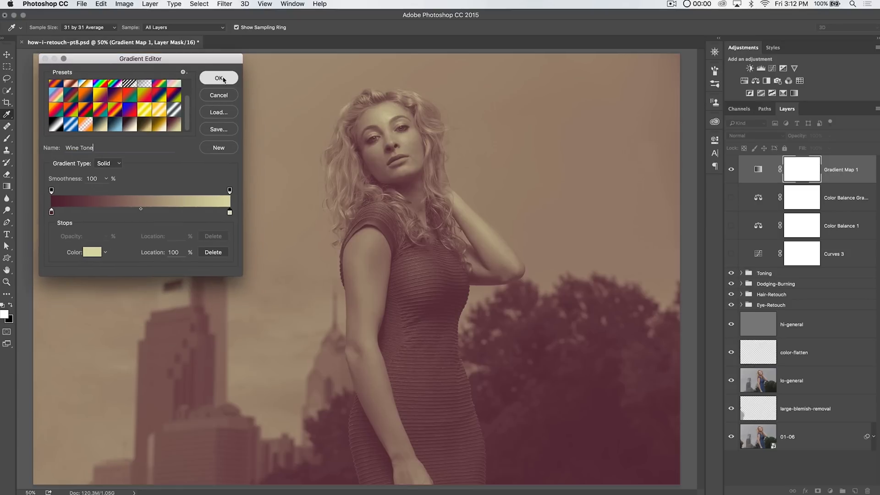
Confirm the Wine Tone gradient and set Gradient Map 1's blend mode to Soft Light.
{"action": "left_click", "coordinate": [219, 78]}
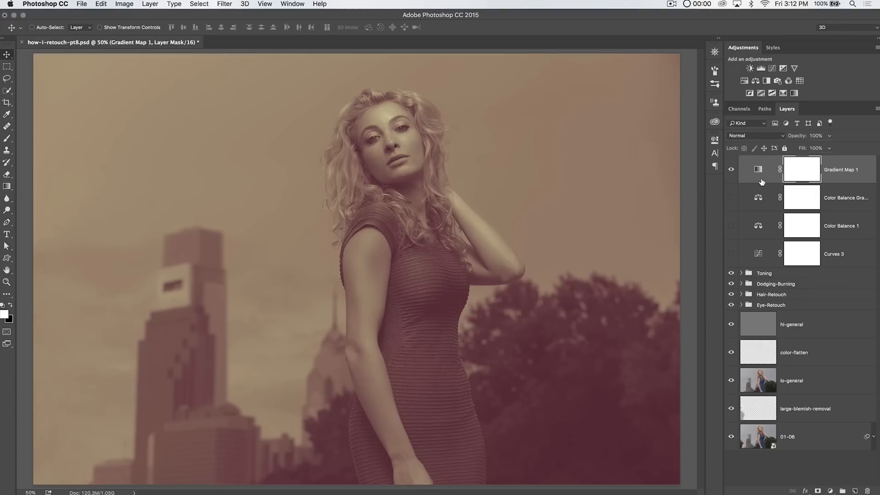
{"action": "mouse_move", "coordinate": [766, 143]}
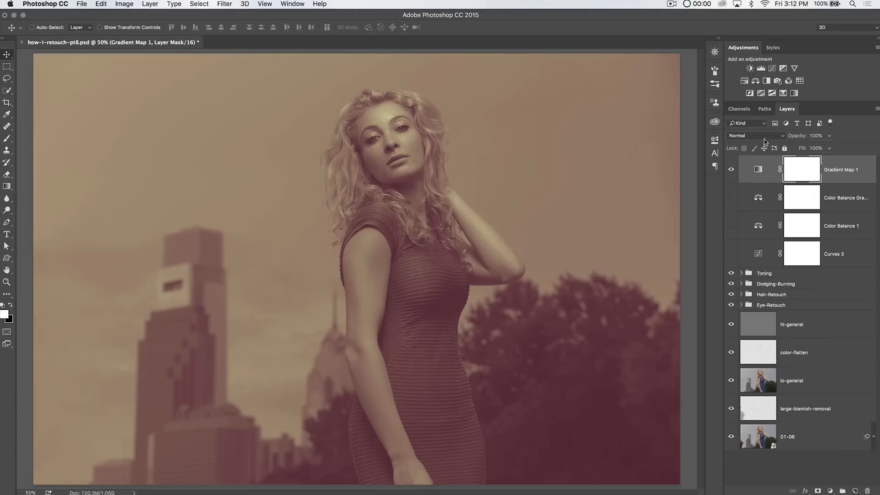
{"action": "left_click", "coordinate": [755, 135]}
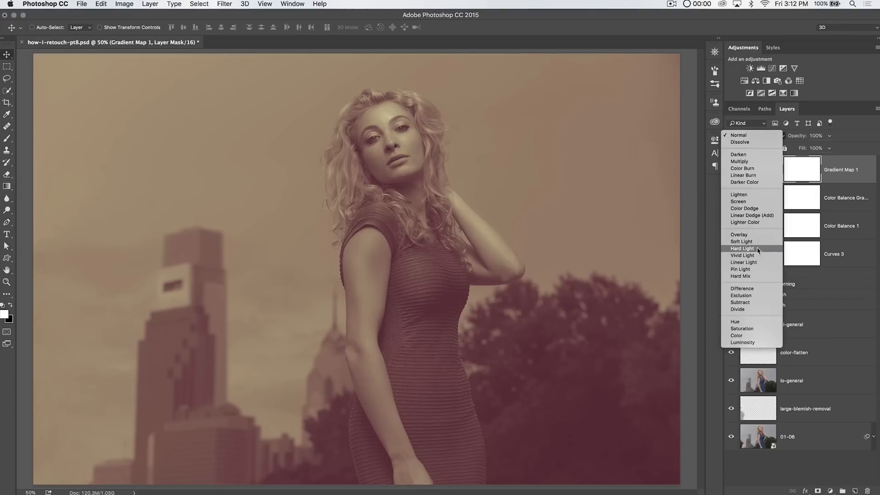
{"action": "left_click", "coordinate": [741, 242]}
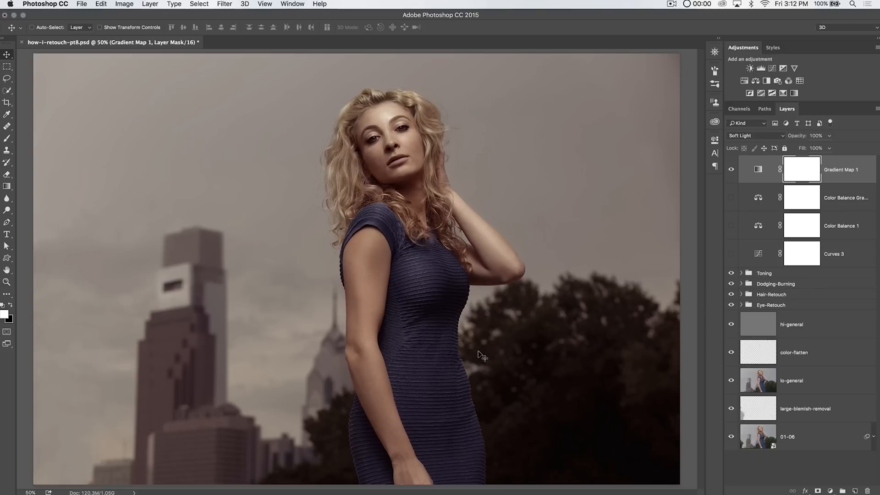
{"action": "mouse_move", "coordinate": [413, 253]}
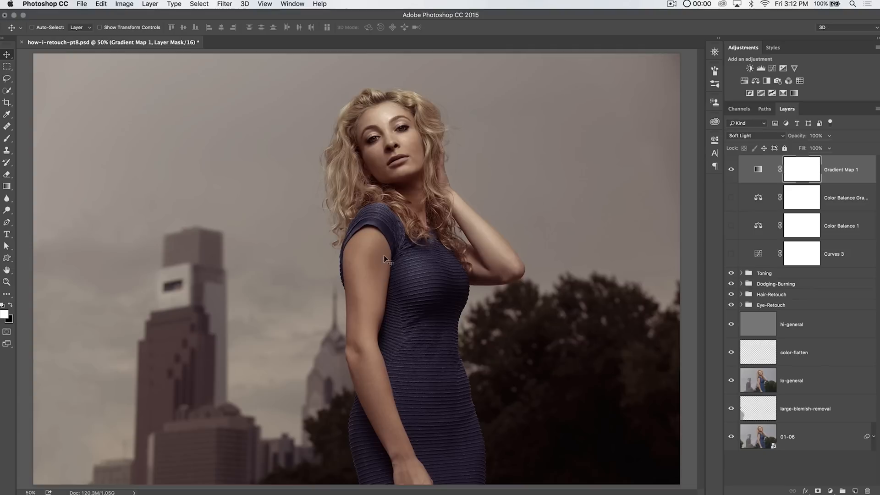
{"action": "mouse_move", "coordinate": [762, 187]}
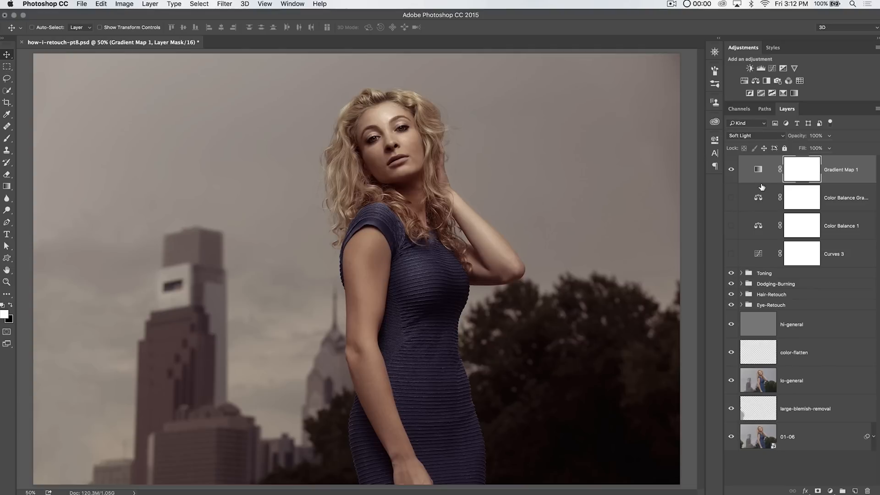
Add Levels 4 with output levels 21 to 231, then toggle the gradient map to compare.
{"action": "left_click", "coordinate": [846, 197]}
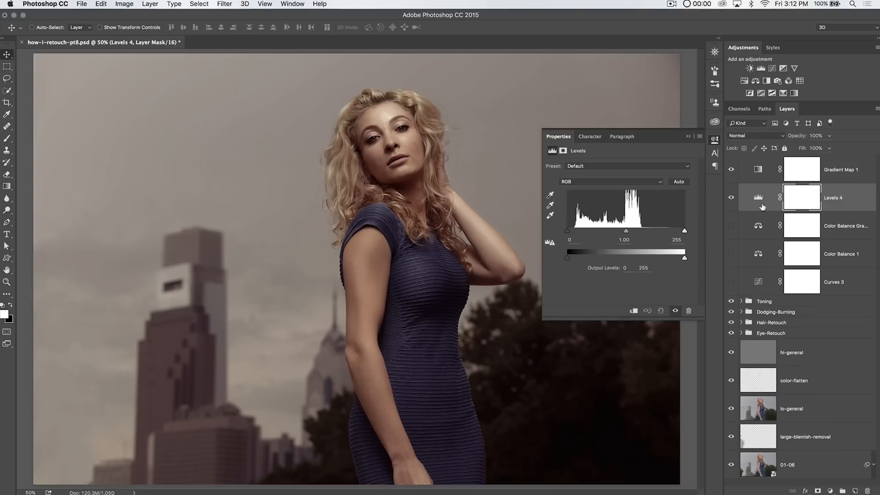
{"action": "mouse_move", "coordinate": [573, 276]}
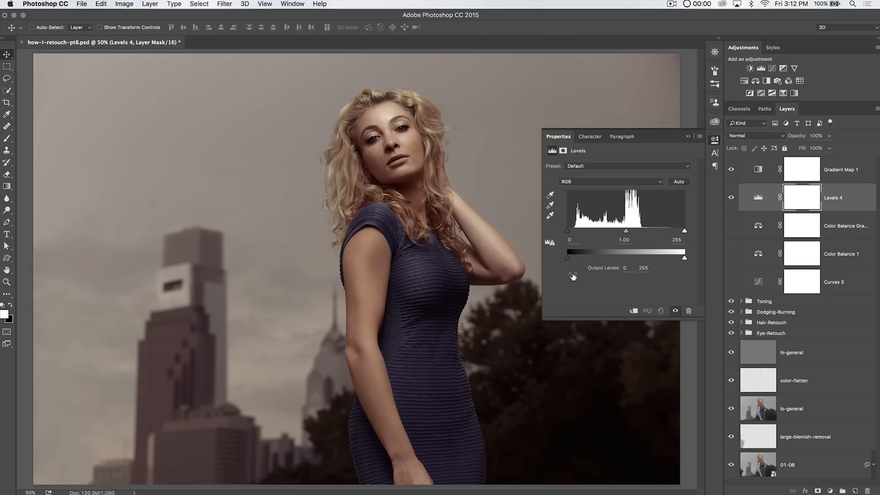
{"action": "left_click_drag", "start_coordinate": [567, 258], "coordinate": [576, 257]}
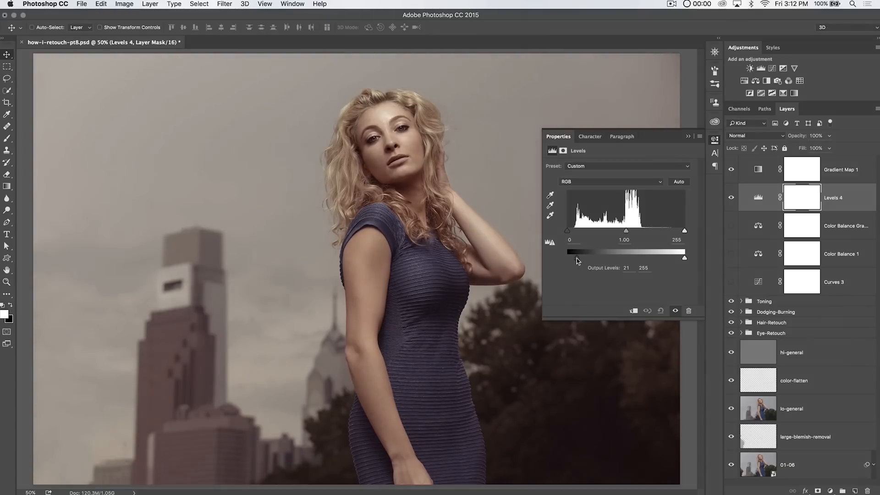
{"action": "left_click_drag", "start_coordinate": [684, 258], "coordinate": [673, 258]}
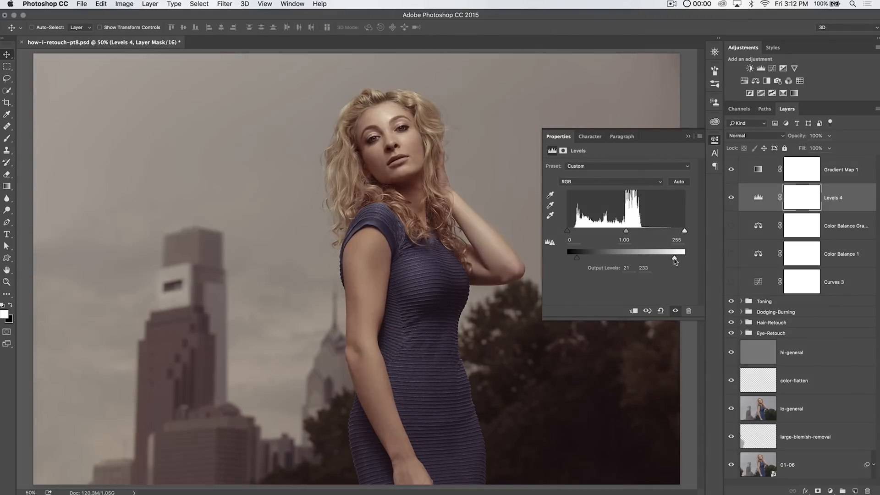
{"action": "left_click_drag", "start_coordinate": [675, 258], "coordinate": [673, 257]}
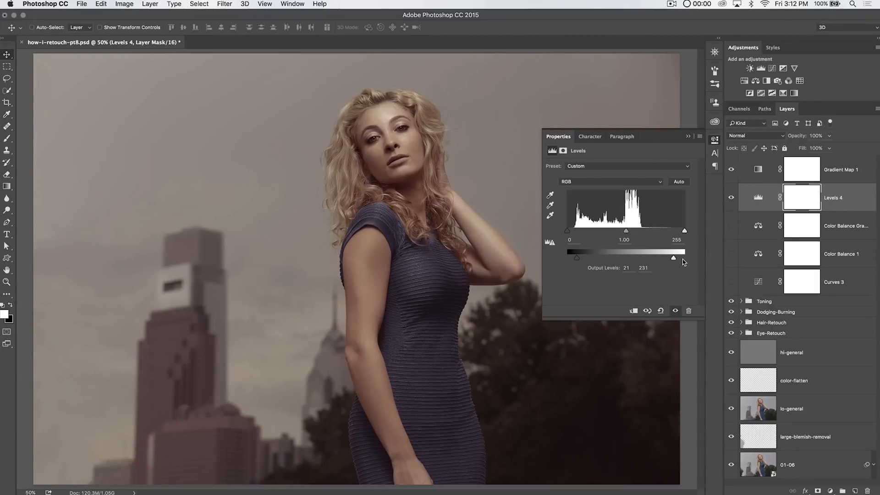
{"action": "left_click_drag", "start_coordinate": [674, 258], "coordinate": [677, 259]}
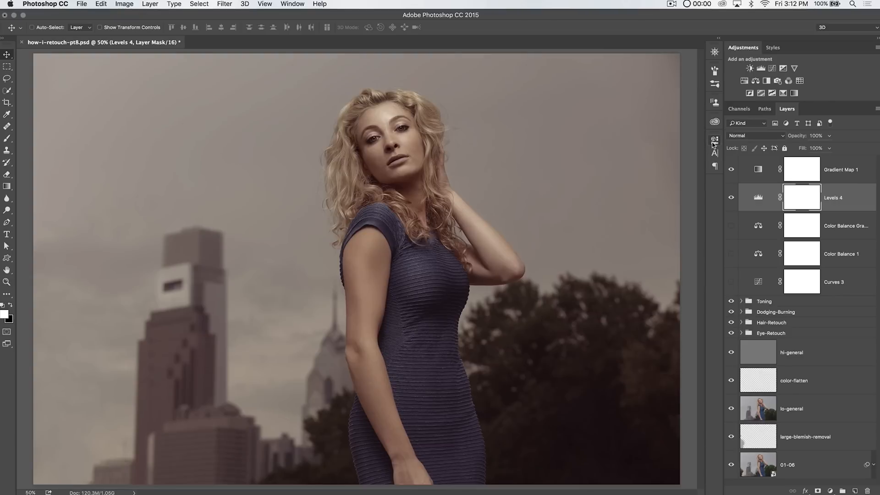
{"action": "mouse_move", "coordinate": [747, 200]}
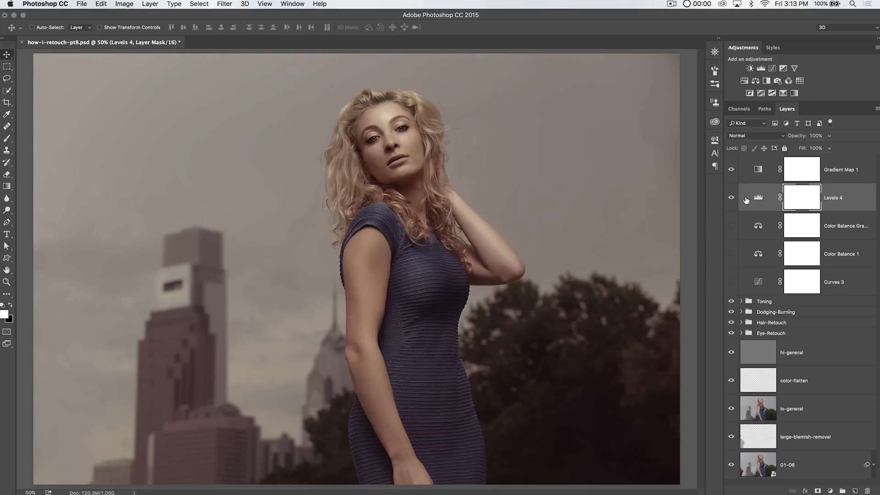
{"action": "mouse_move", "coordinate": [759, 197]}
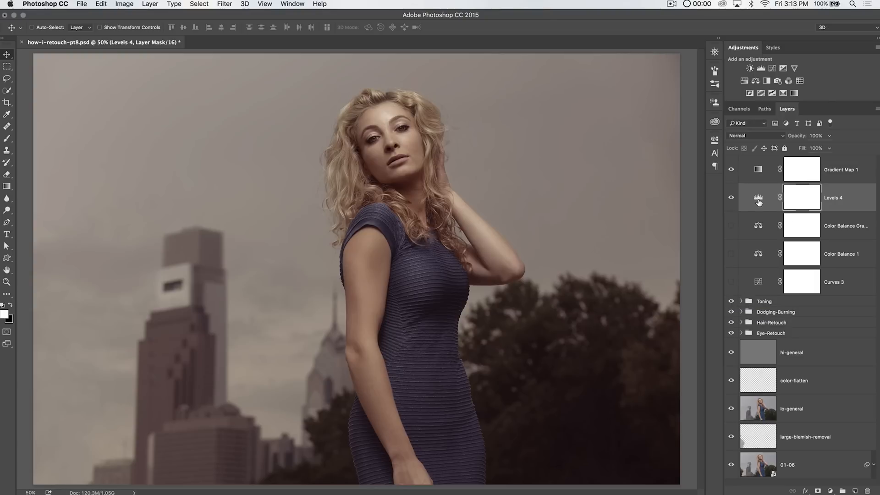
{"action": "mouse_move", "coordinate": [778, 293]}
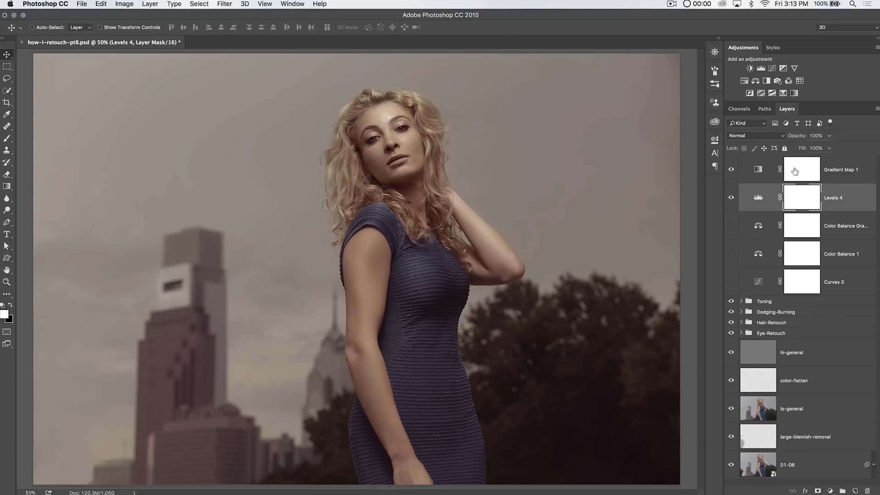
{"action": "mouse_move", "coordinate": [771, 226]}
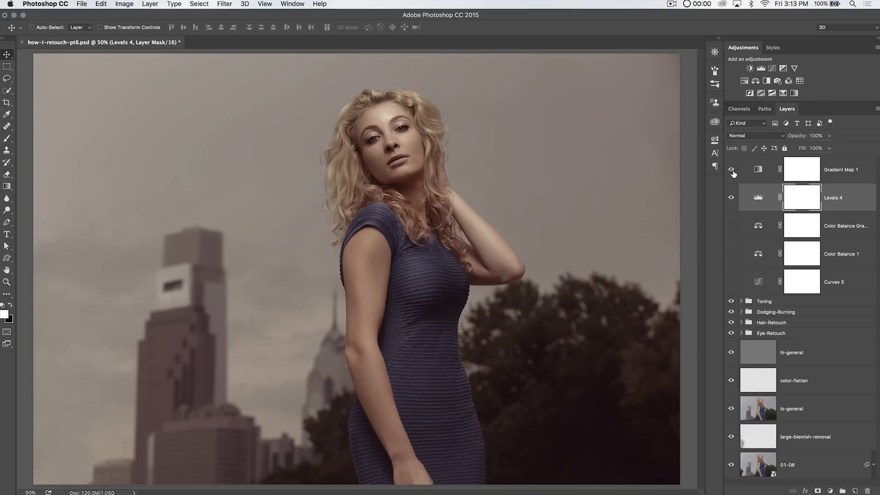
{"action": "left_click", "coordinate": [731, 169]}
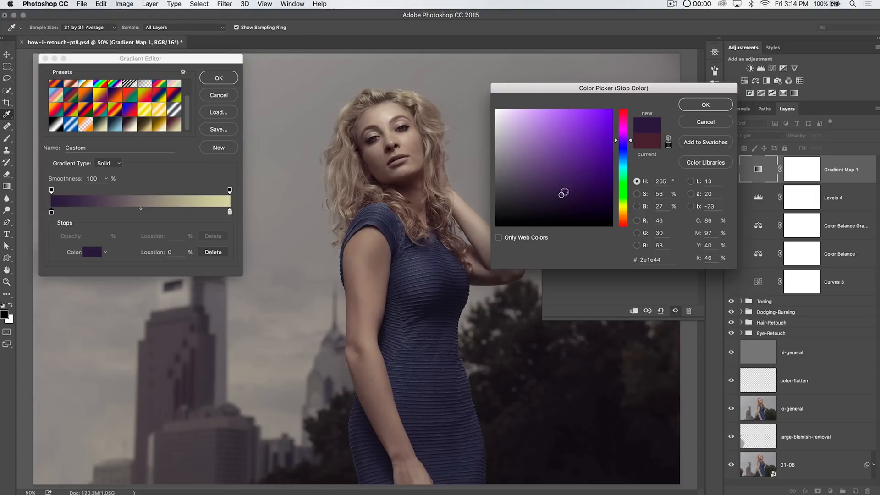
Set the gradient's dark stop to dark purple and its light stop to light green.
{"action": "left_click", "coordinate": [705, 104]}
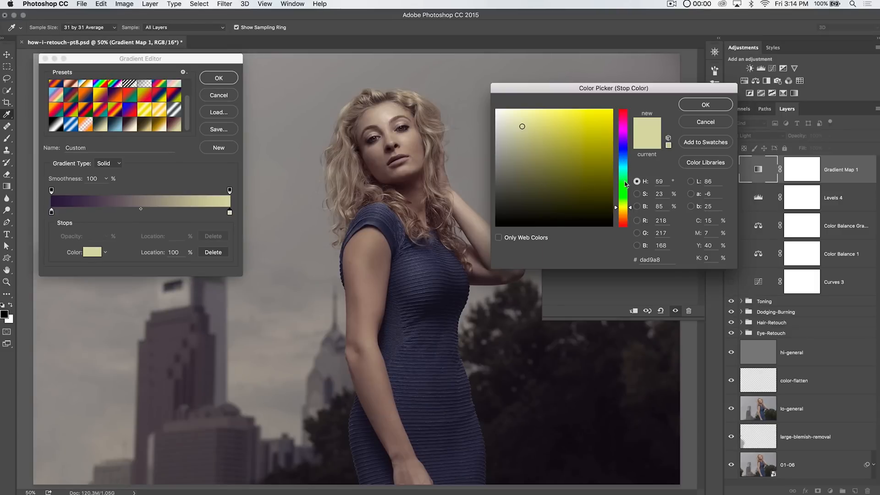
{"action": "left_click", "coordinate": [623, 202]}
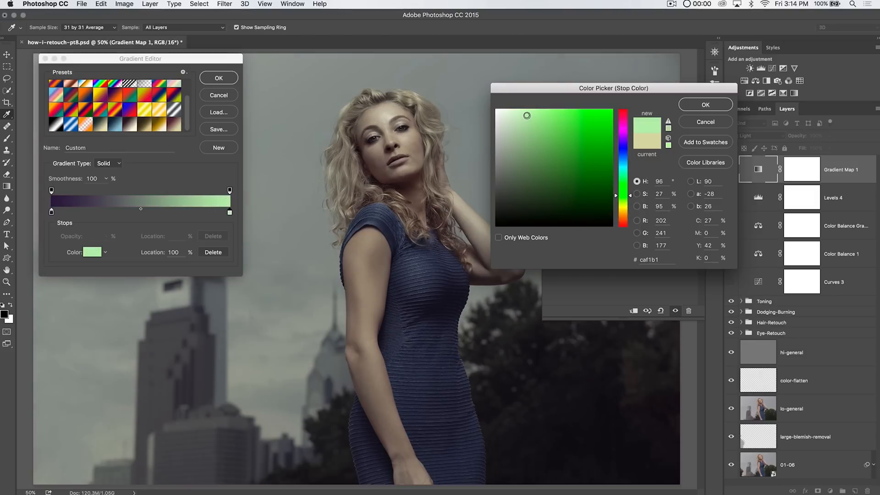
{"action": "left_click", "coordinate": [535, 111]}
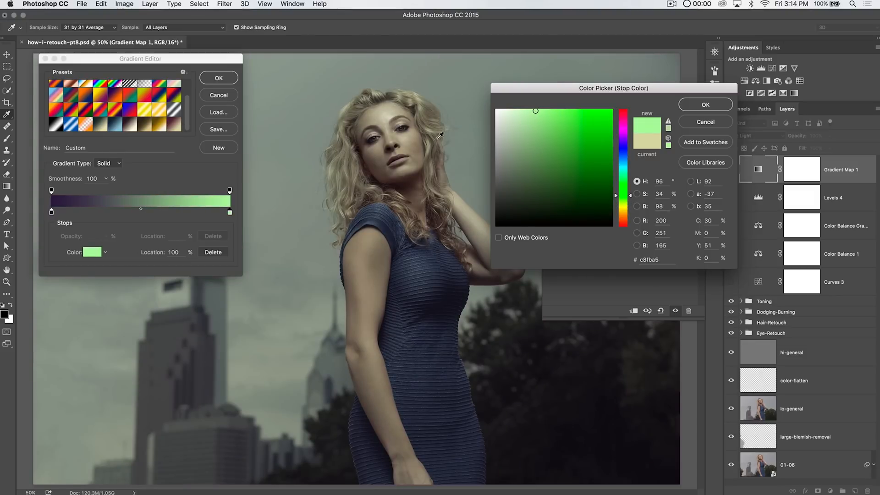
{"action": "left_click", "coordinate": [705, 104]}
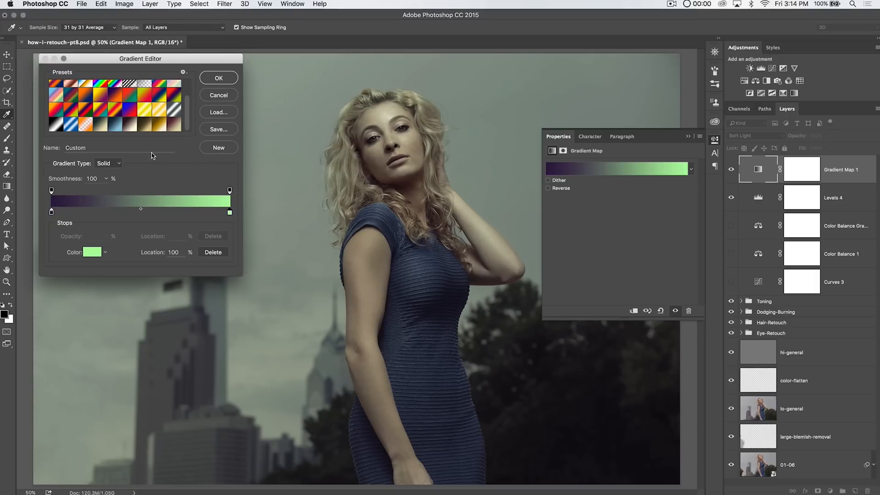
Name the gradient 'Blue-Beach Green' and save it as a new preset.
{"action": "type", "text": "Blue-Beach"}
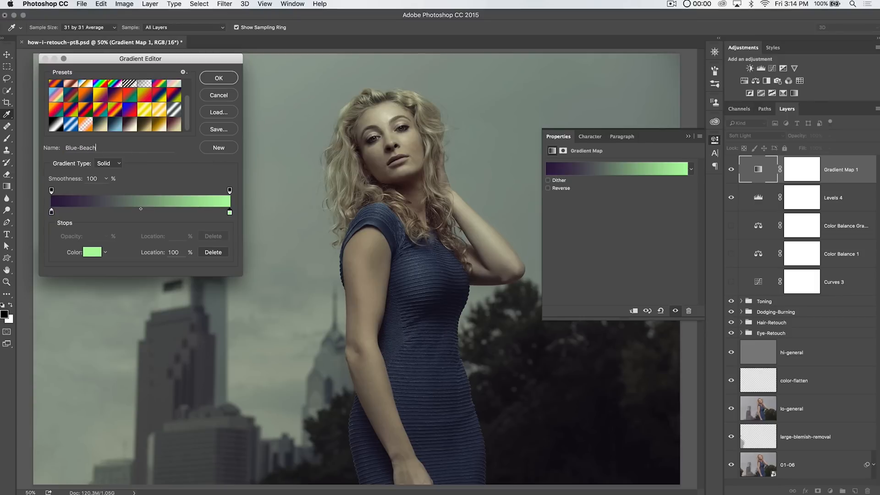
{"action": "type", "text": "Green"}
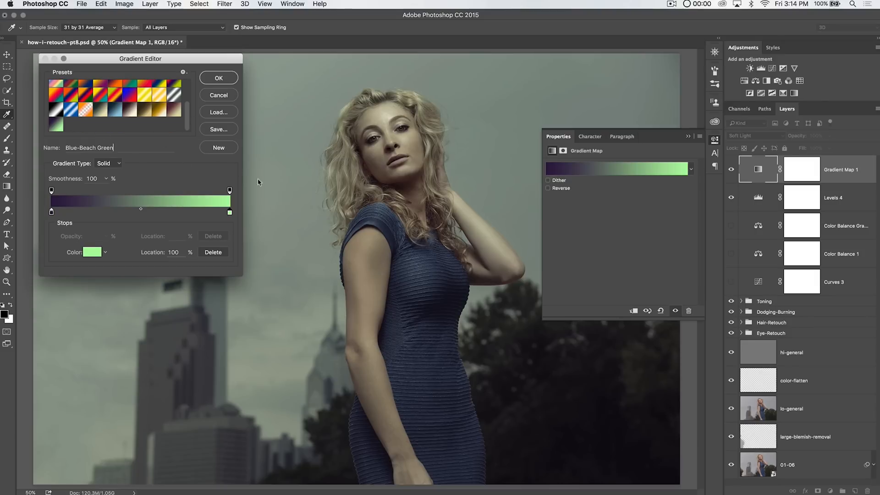
{"action": "mouse_move", "coordinate": [644, 177]}
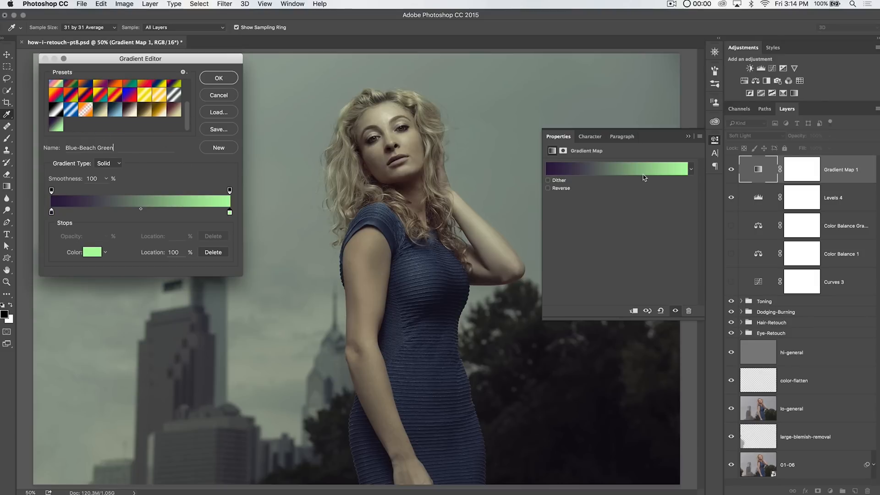
{"action": "left_click", "coordinate": [159, 116]}
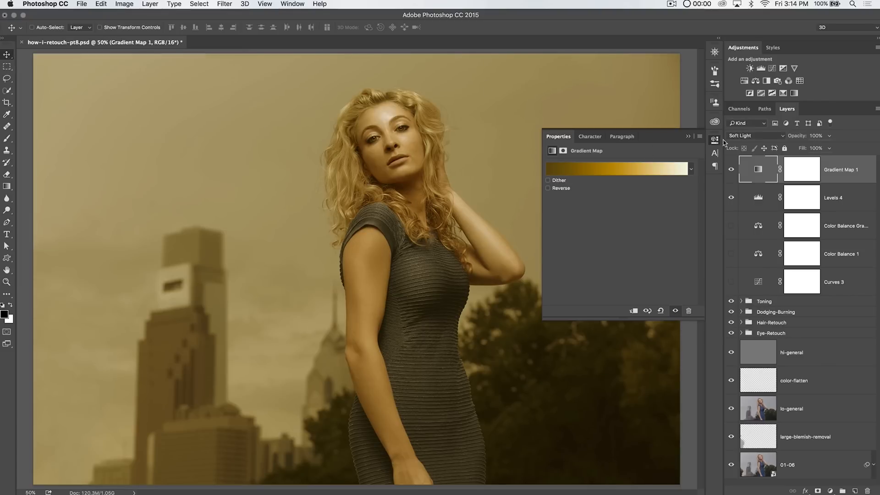
Give Gradient Map 1 the dark-to-ice-blue preset, Soft Light blending, and 66% opacity.
{"action": "left_click", "coordinate": [696, 136]}
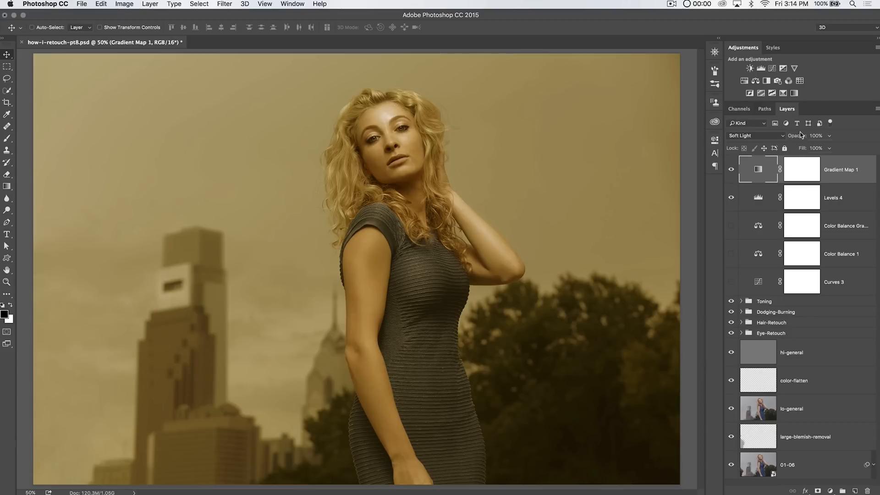
{"action": "left_click", "coordinate": [817, 135]}
{"action": "type", "text": "33"}
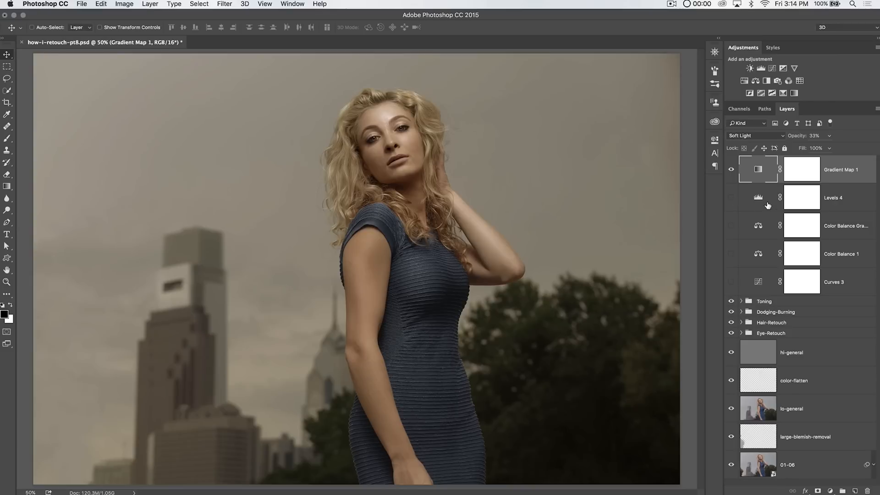
{"action": "left_click", "coordinate": [802, 169]}
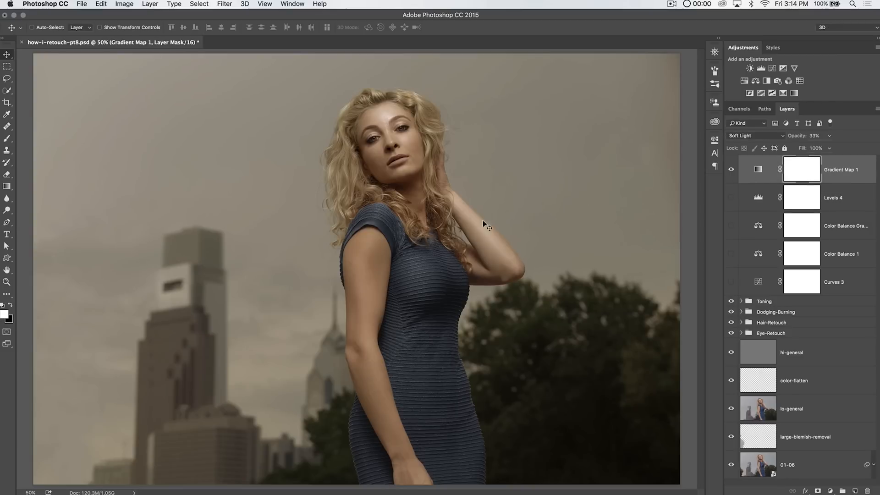
{"action": "mouse_move", "coordinate": [733, 209]}
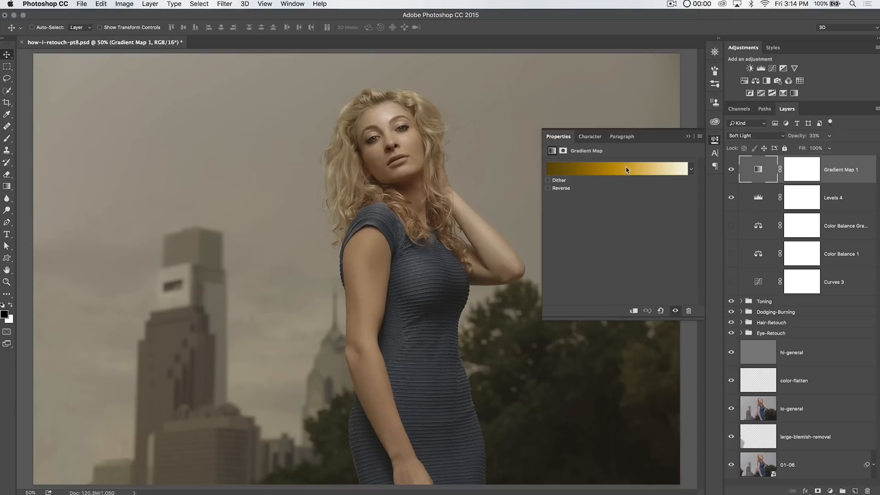
{"action": "left_click", "coordinate": [617, 169]}
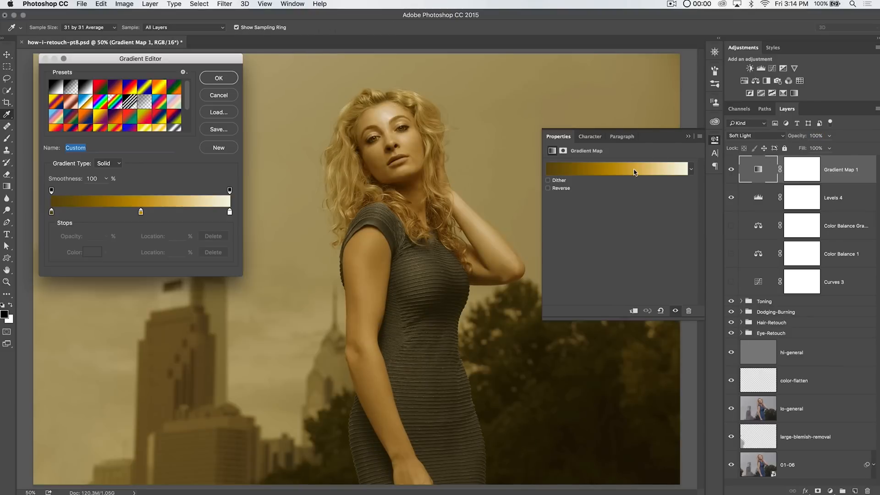
{"action": "scroll", "scroll_direction": "down", "scroll_amount": 3}
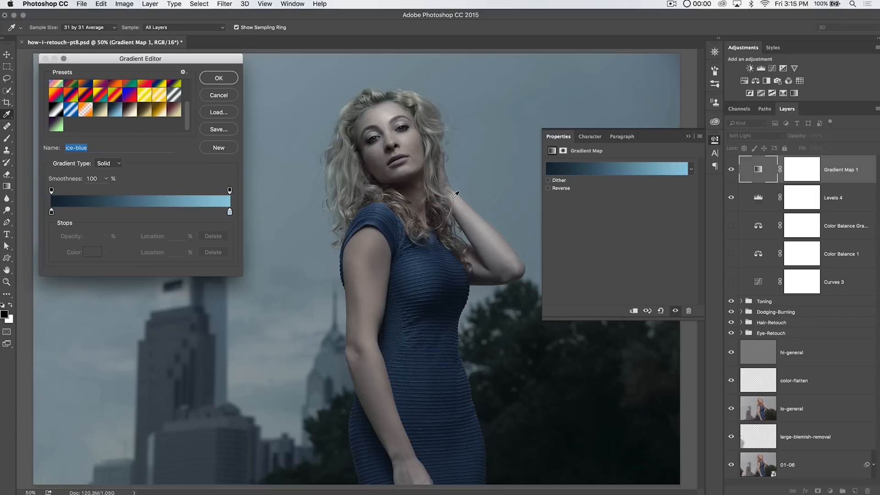
{"action": "mouse_move", "coordinate": [605, 218]}
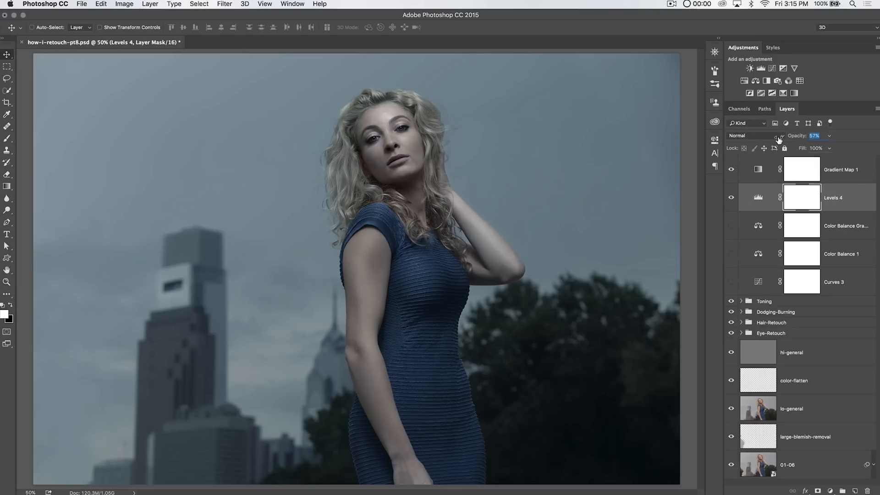
{"action": "left_click", "coordinate": [841, 170]}
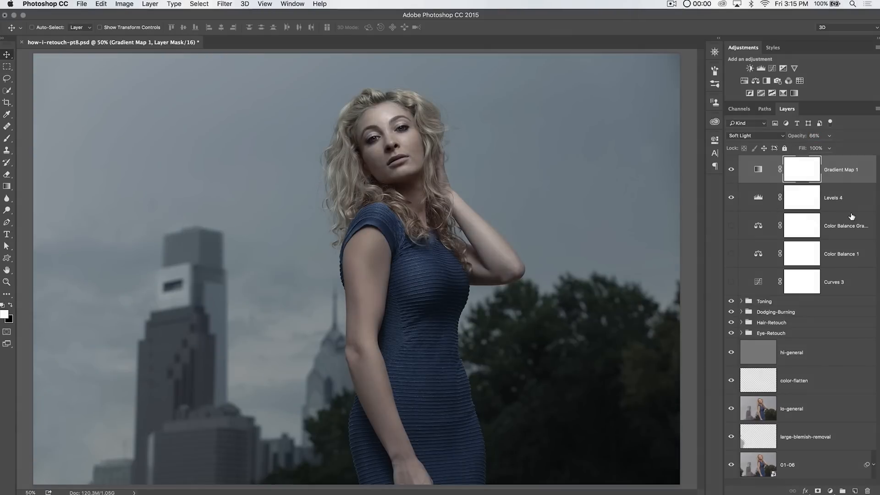
{"action": "mouse_move", "coordinate": [748, 189]}
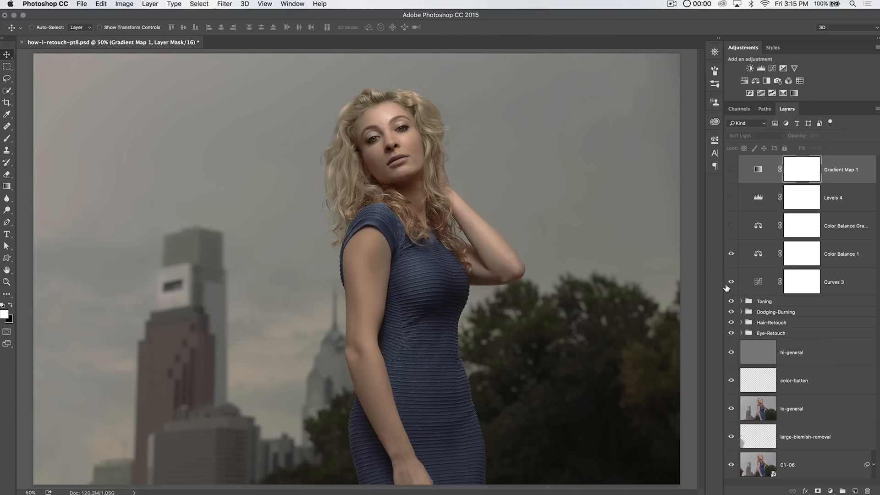
{"action": "left_click", "coordinate": [731, 226]}
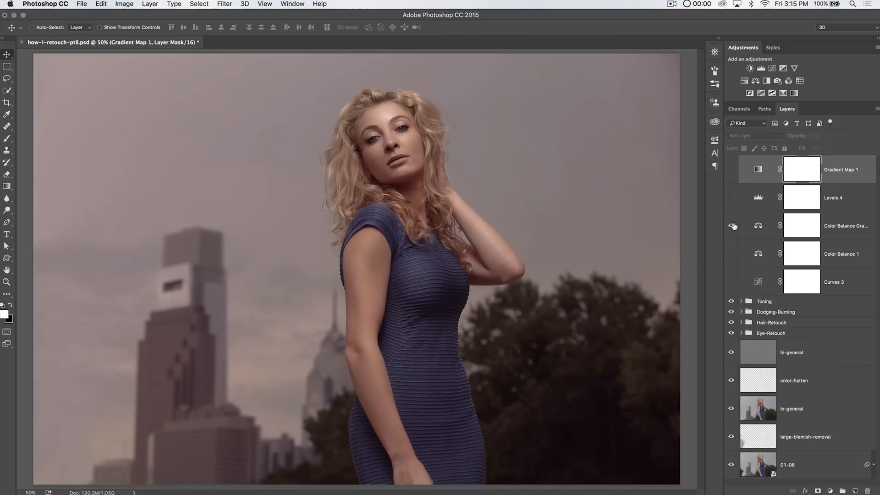
{"action": "left_click", "coordinate": [731, 226]}
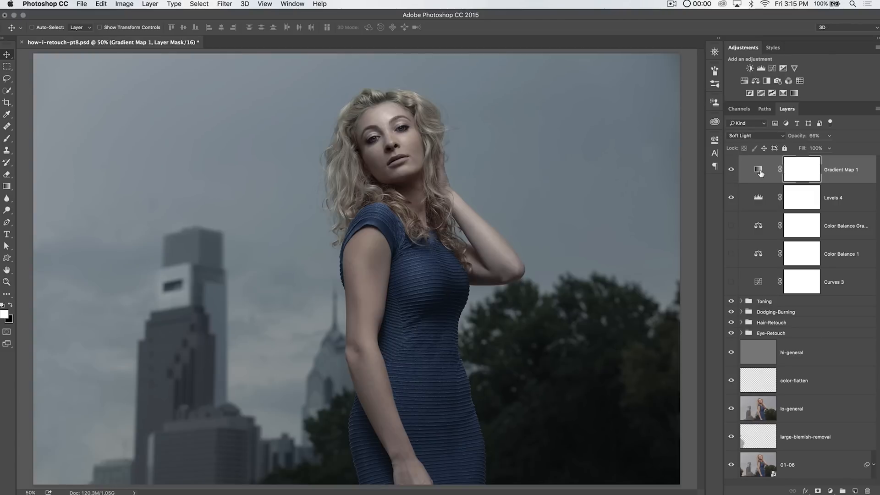
{"action": "mouse_move", "coordinate": [759, 227]}
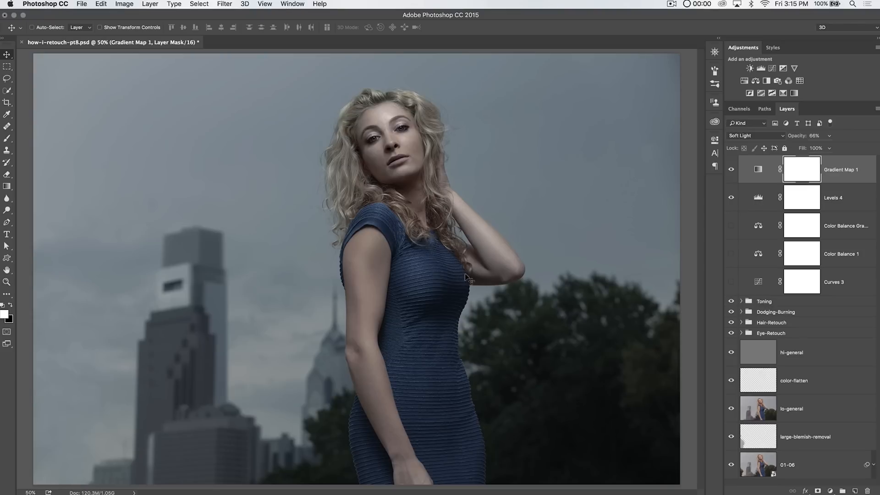
{"action": "mouse_move", "coordinate": [488, 393]}
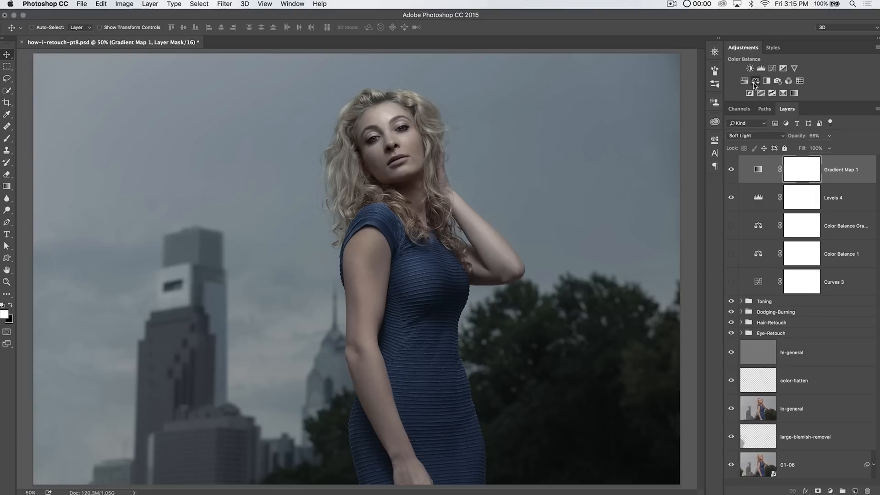
Add Color Balance 2 on top, shifting shadows to -9 toward magenta.
{"action": "left_click", "coordinate": [756, 81]}
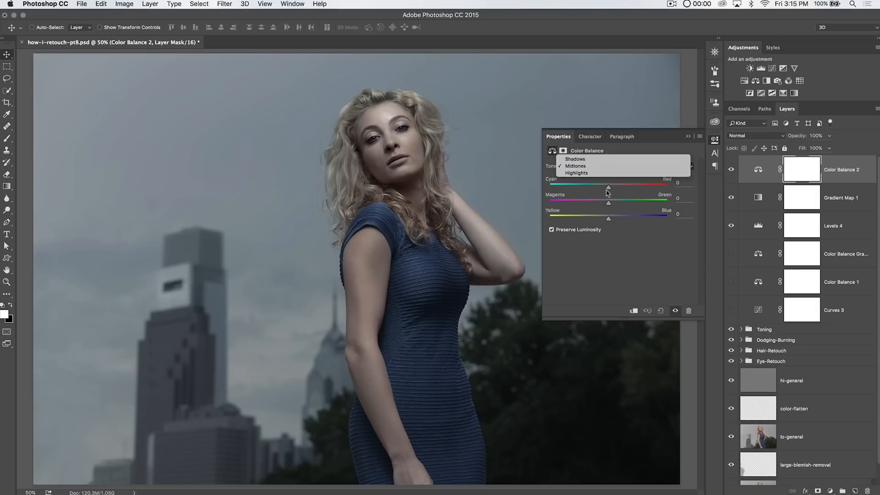
{"action": "left_click", "coordinate": [574, 159]}
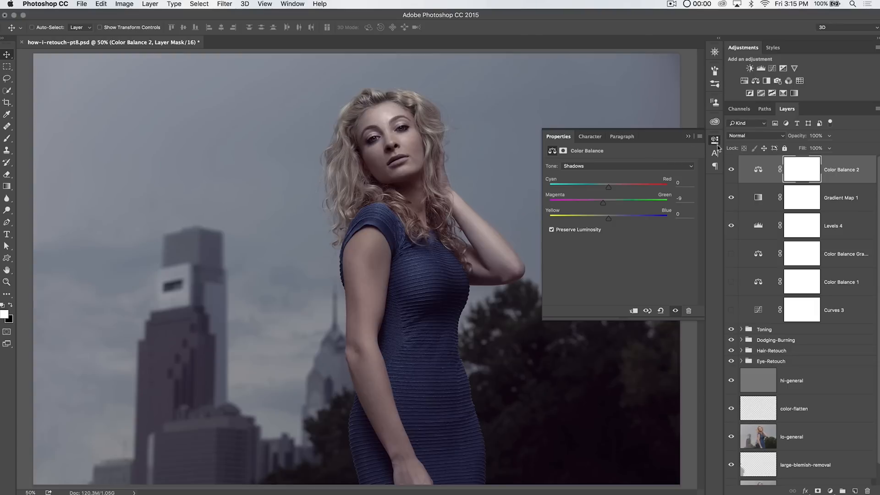
{"action": "left_click", "coordinate": [688, 137]}
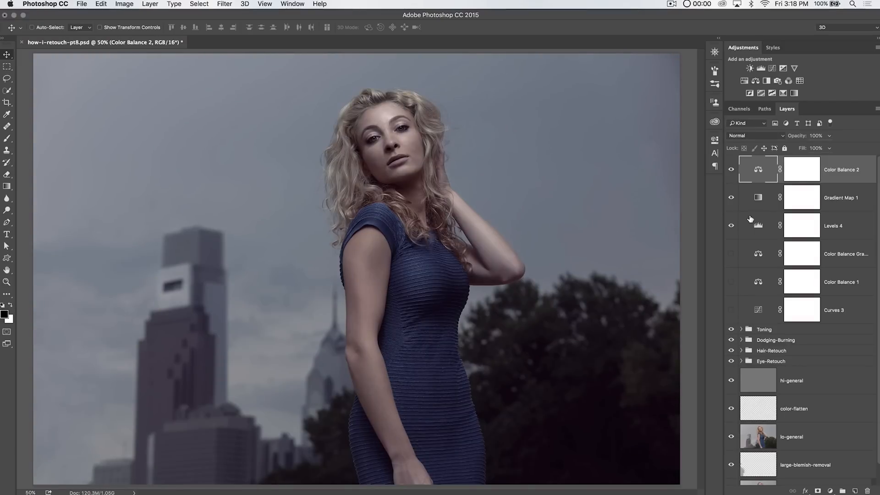
{"action": "mouse_move", "coordinate": [758, 225]}
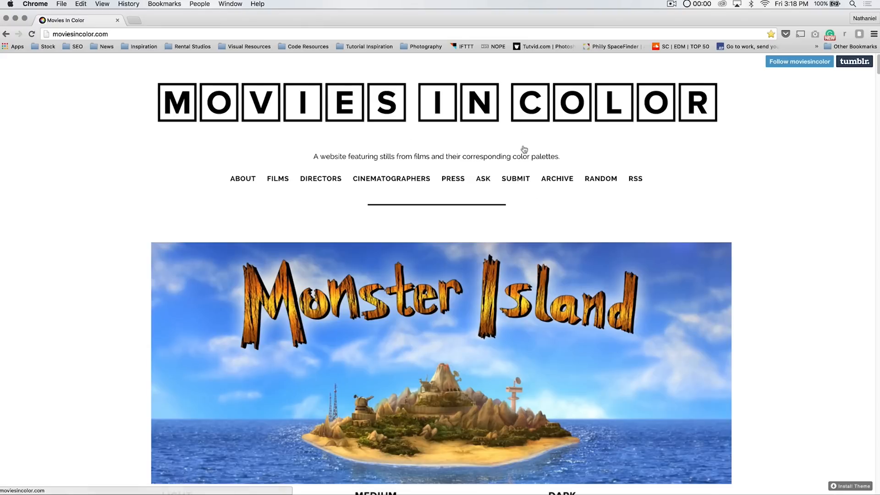
Scroll through moviesincolor.com's film stills and their light, medium, dark and spectrum palettes.
{"action": "scroll", "scroll_direction": "down", "scroll_amount": 3}
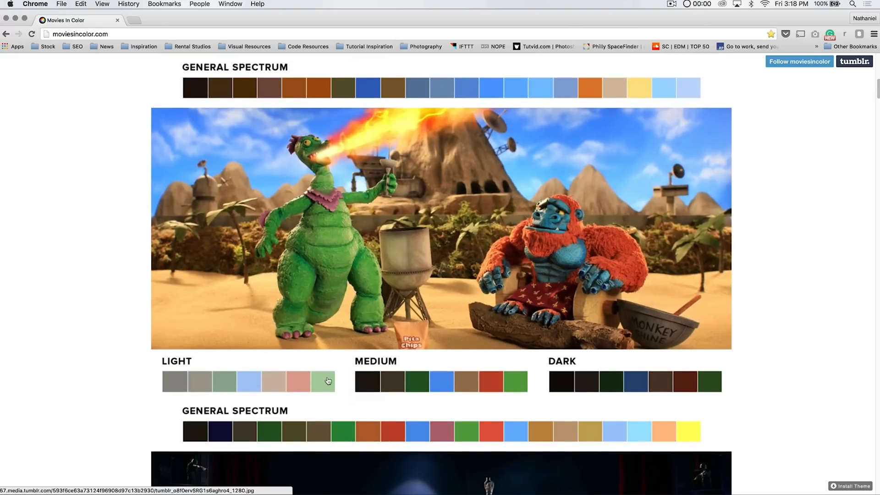
{"action": "mouse_move", "coordinate": [159, 388]}
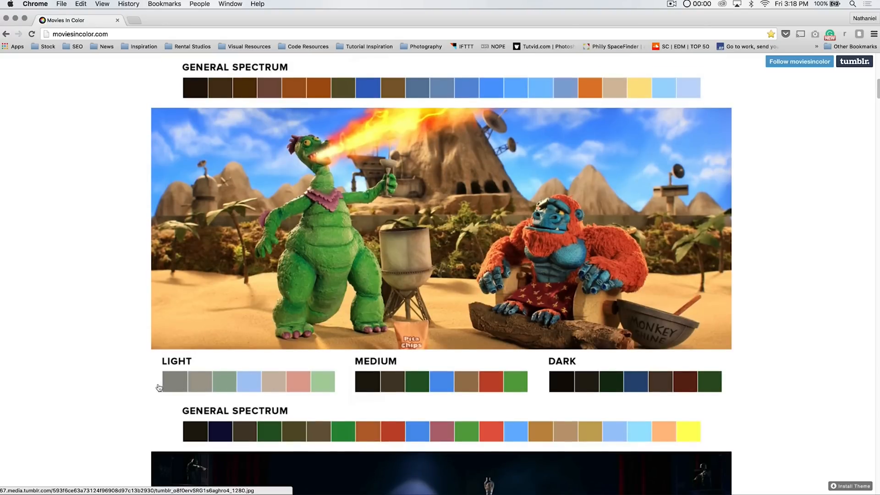
{"action": "mouse_move", "coordinate": [345, 379]}
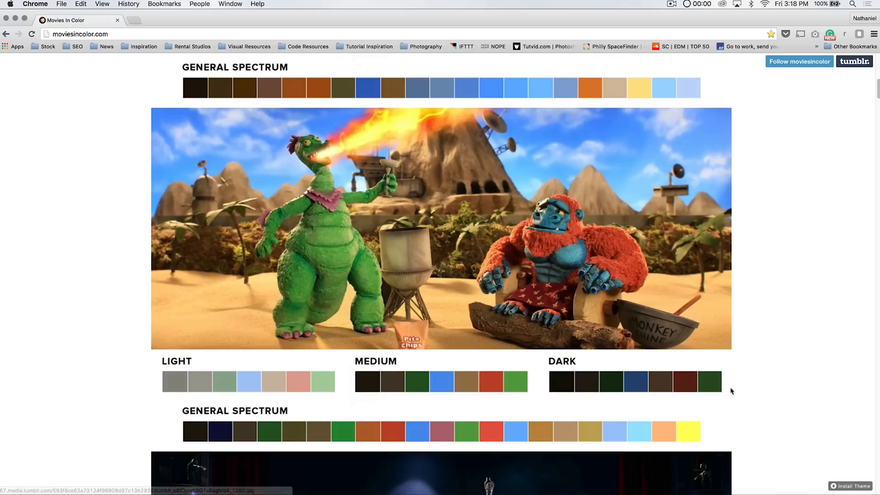
{"action": "scroll", "scroll_direction": "down", "scroll_amount": 3}
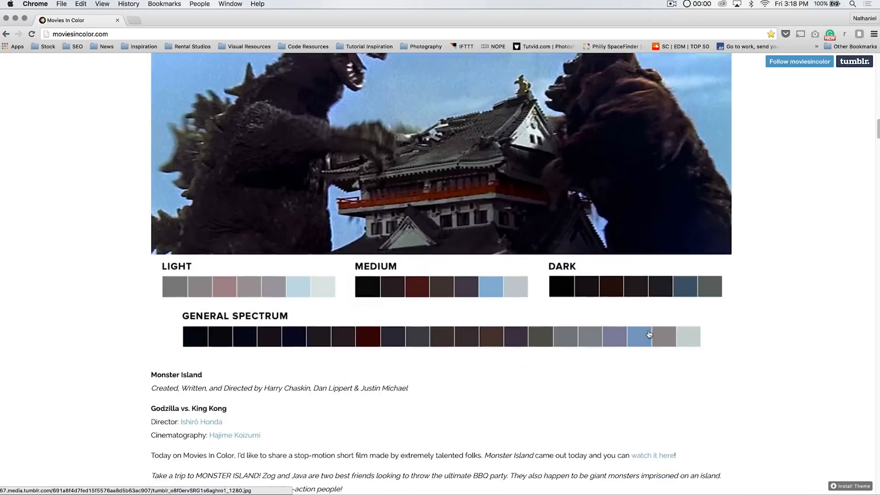
{"action": "scroll", "scroll_direction": "down", "scroll_amount": 3}
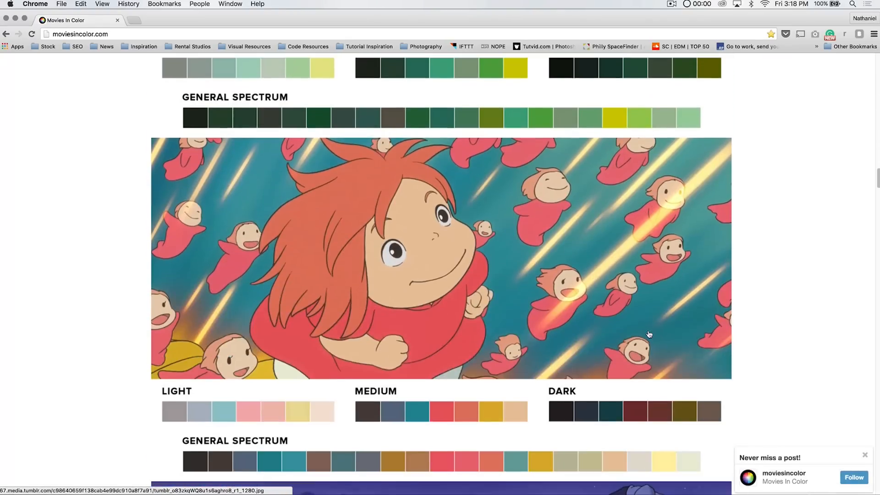
{"action": "scroll", "scroll_direction": "down", "scroll_amount": 3}
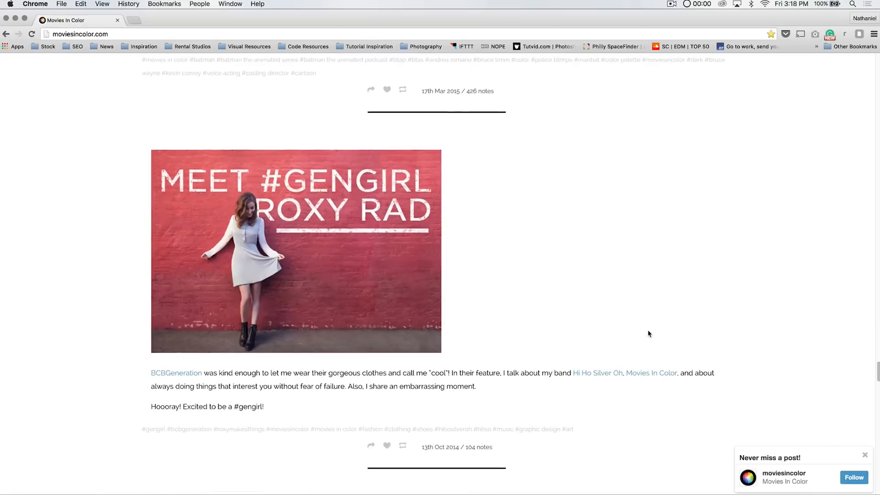
{"action": "scroll", "scroll_direction": "down", "scroll_amount": 3}
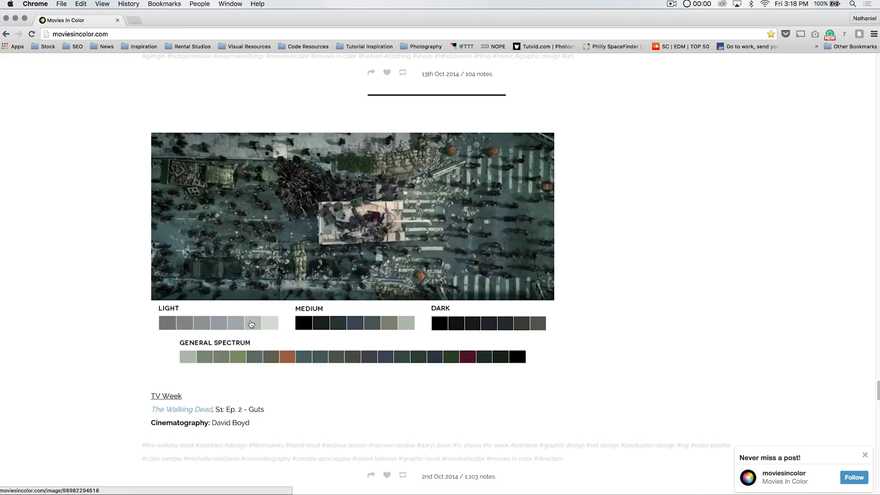
{"action": "mouse_move", "coordinate": [341, 329]}
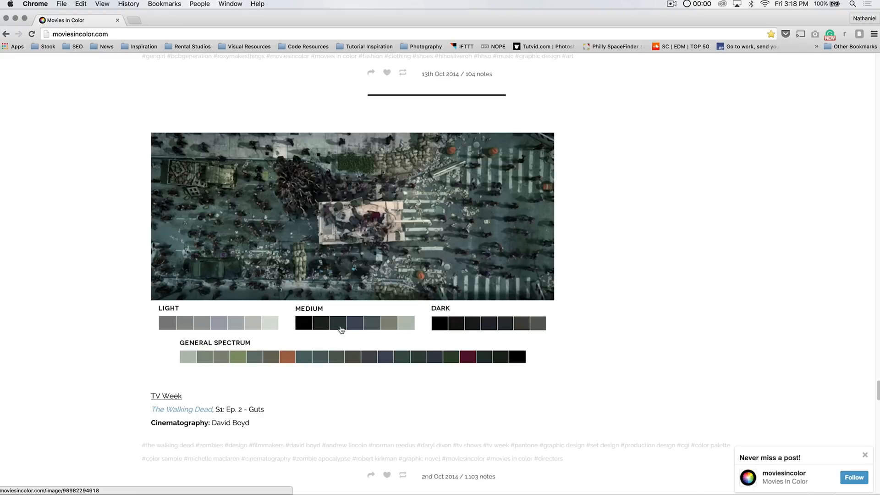
{"action": "mouse_move", "coordinate": [446, 328]}
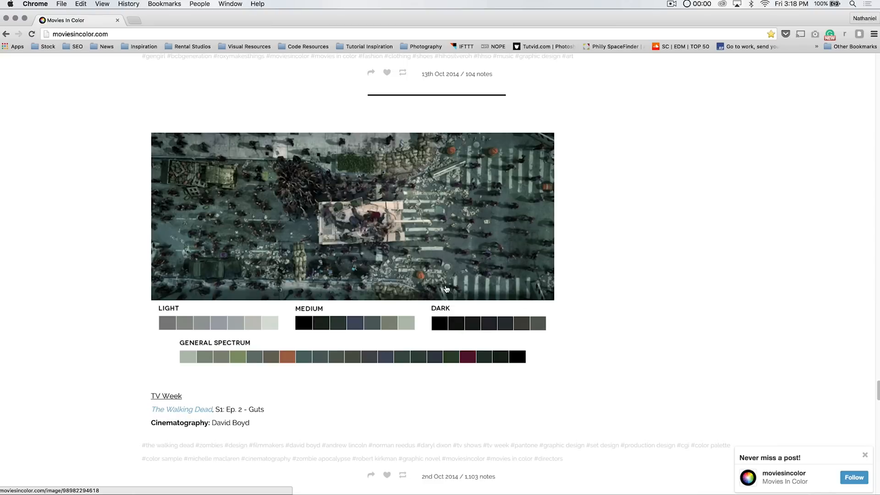
{"action": "mouse_move", "coordinate": [423, 231]}
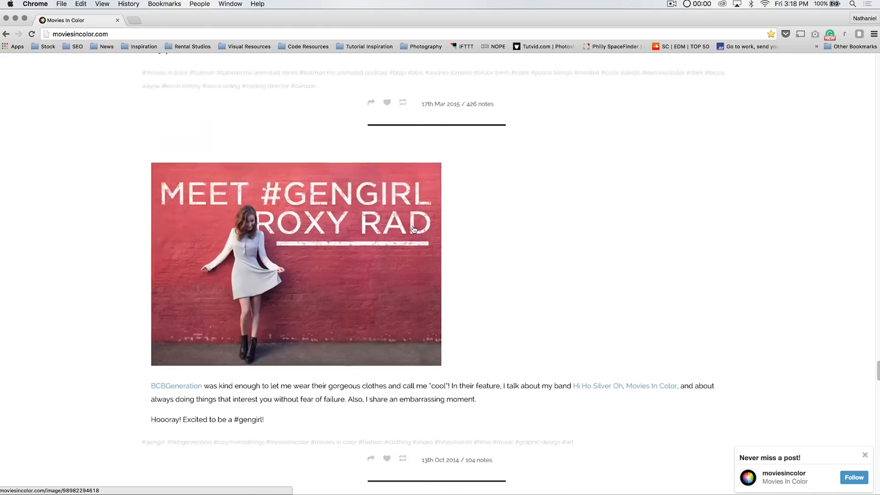
{"action": "scroll", "scroll_direction": "down", "scroll_amount": 3}
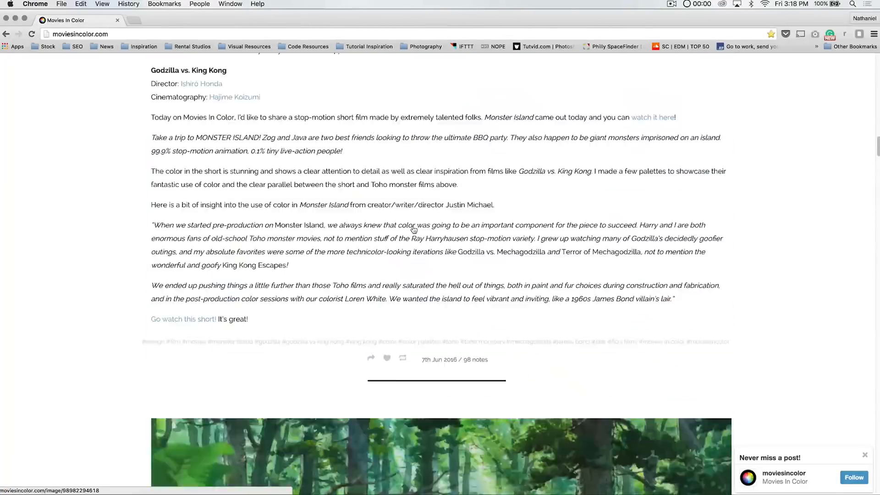
{"action": "scroll", "scroll_direction": "down", "scroll_amount": 3}
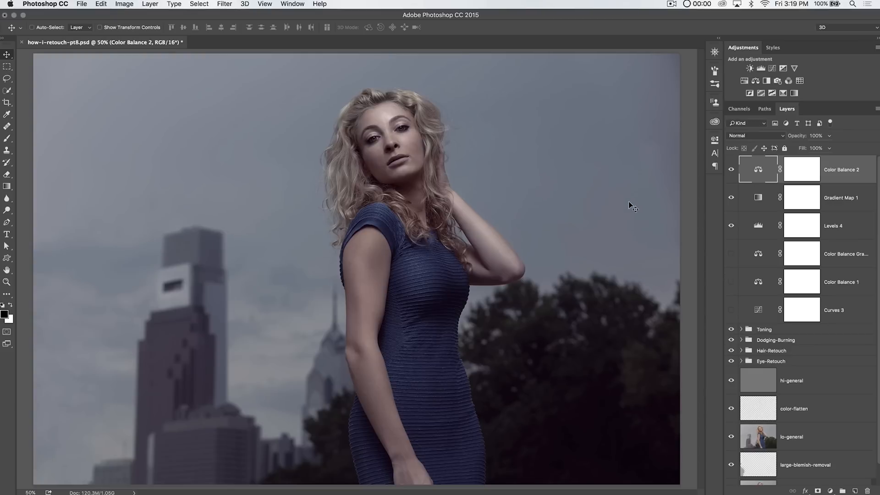
{"action": "mouse_move", "coordinate": [621, 235]}
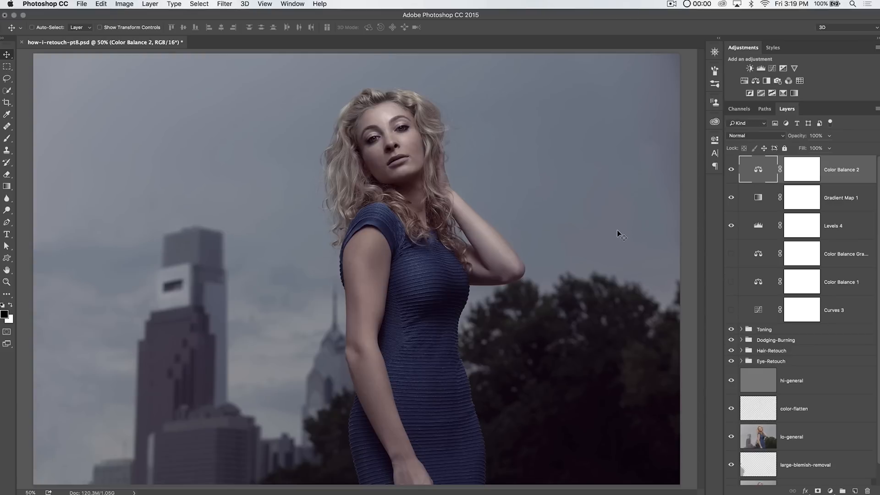